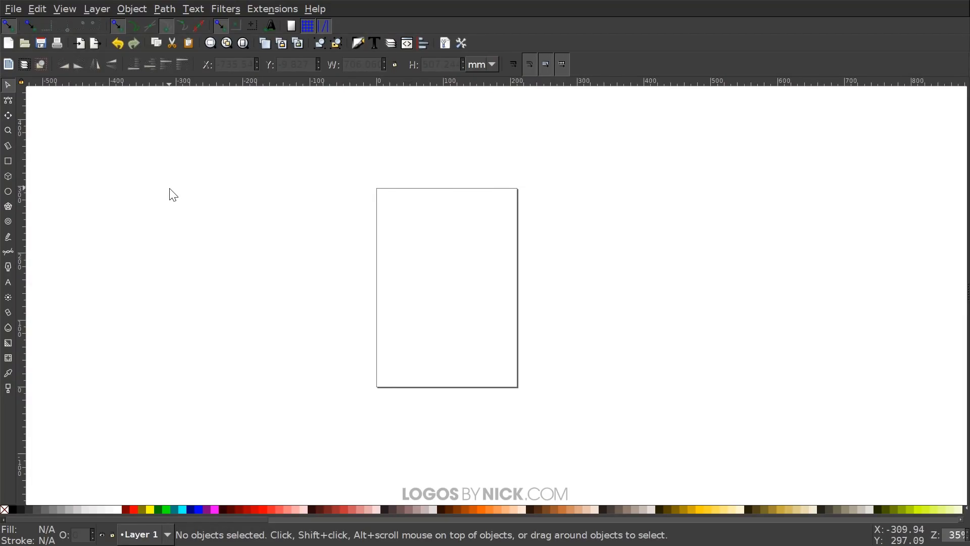
mouse_move(12, 13)
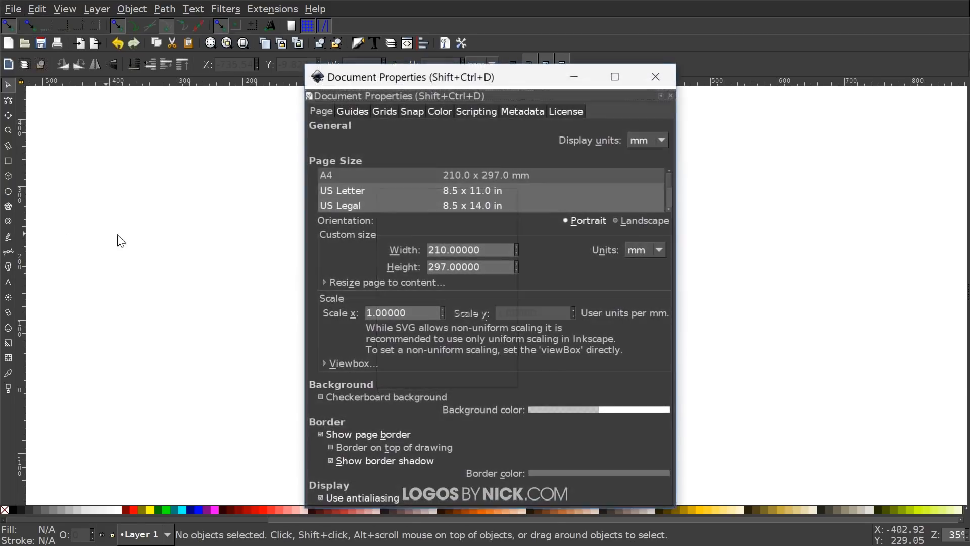
Step: Set the document's display units to px and close Document Properties
drag(409, 77, 359, 53)
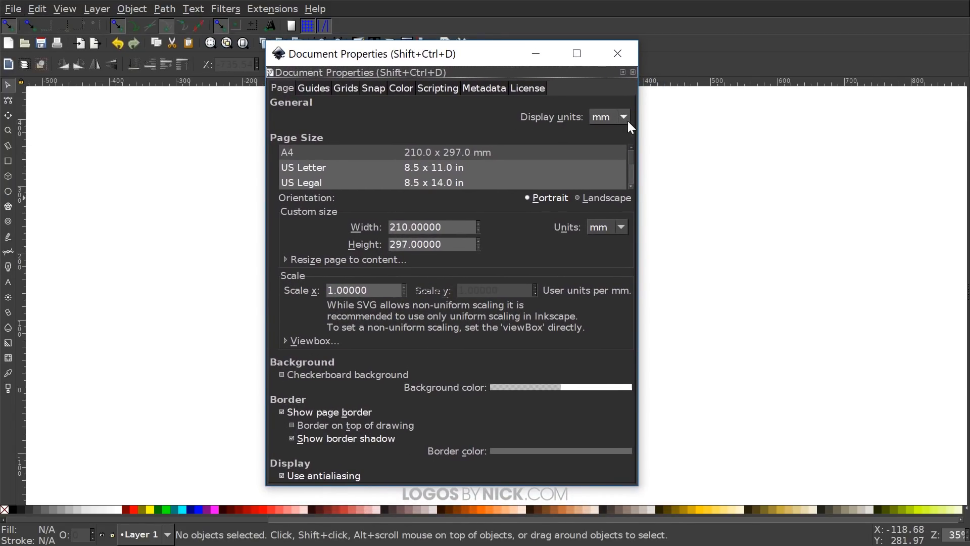
click(624, 116)
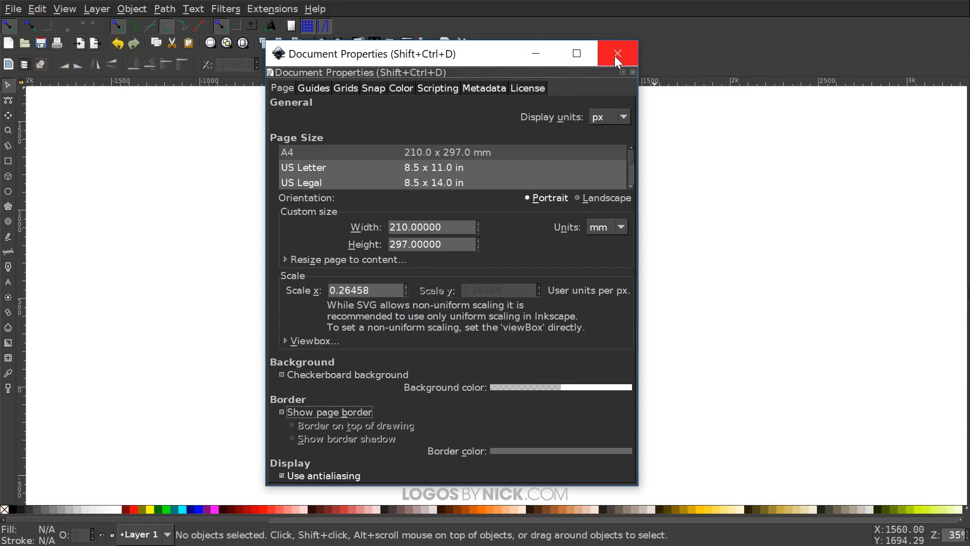
click(617, 54)
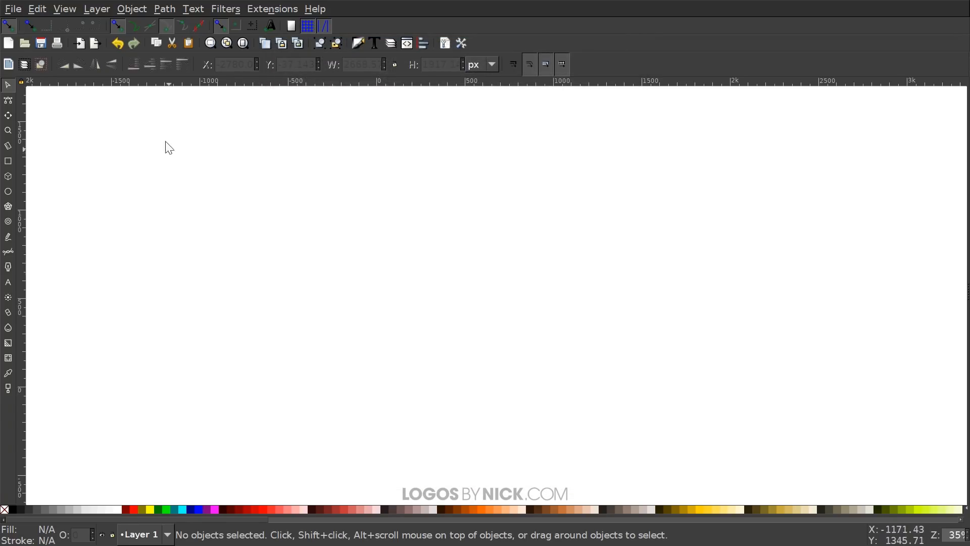
Step: Zoom to 1:1 and show the Align and Distribute and Fill and Stroke panels
click(64, 9)
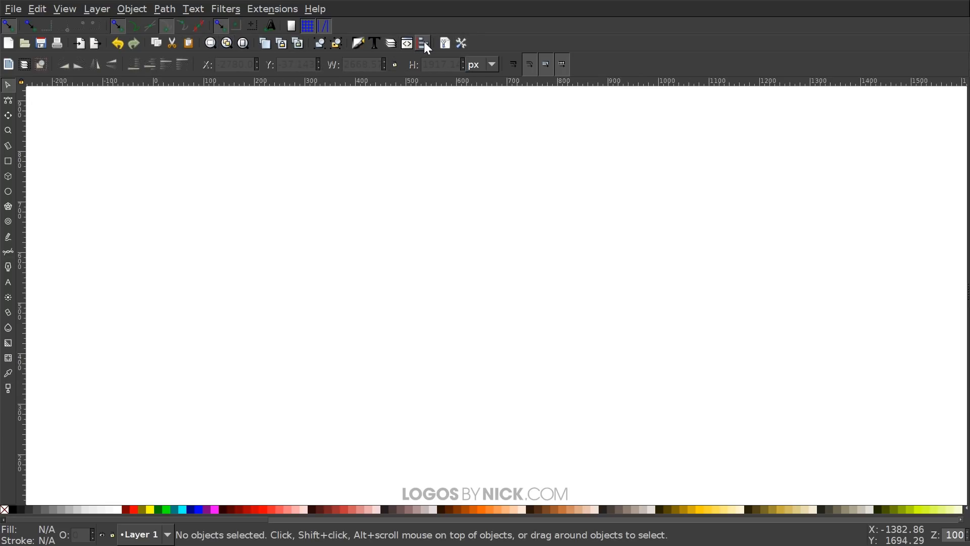
click(422, 42)
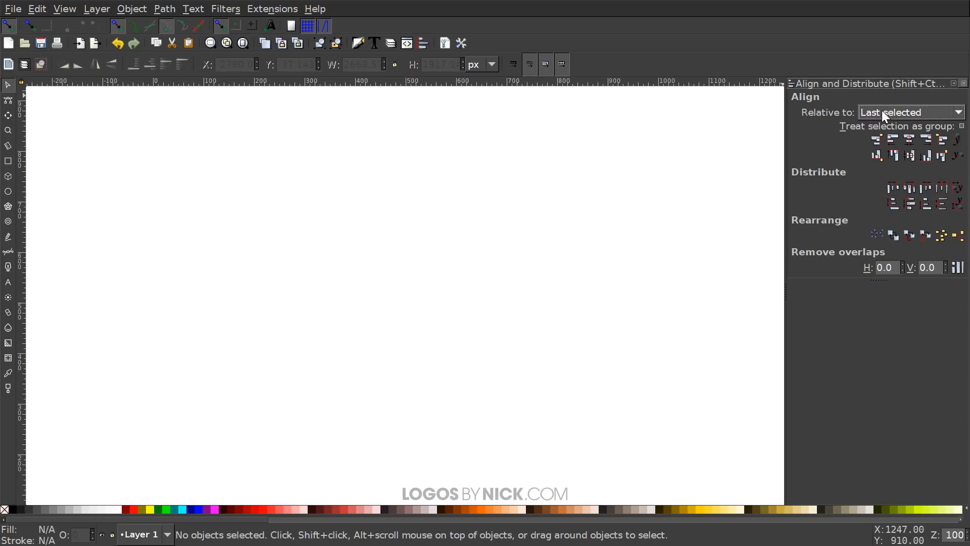
mouse_move(358, 43)
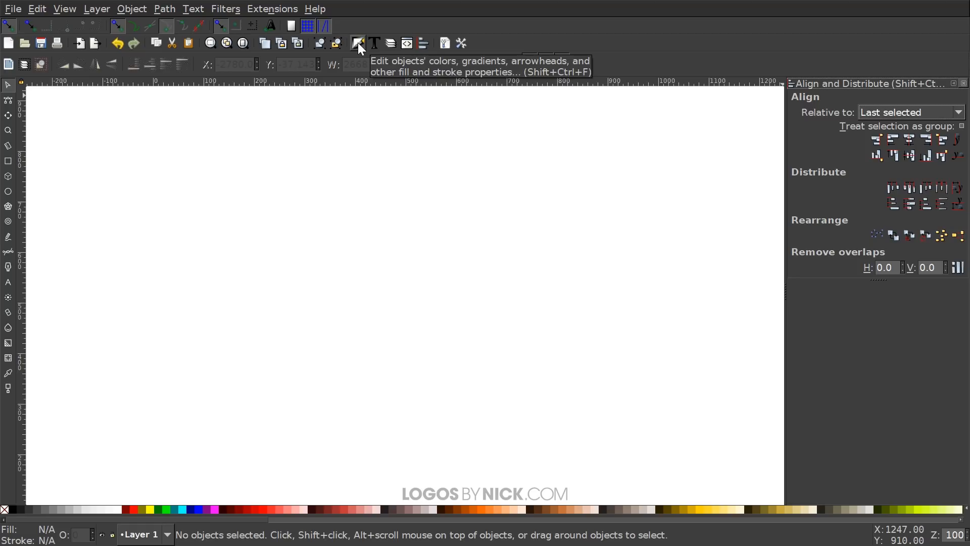
click(358, 42)
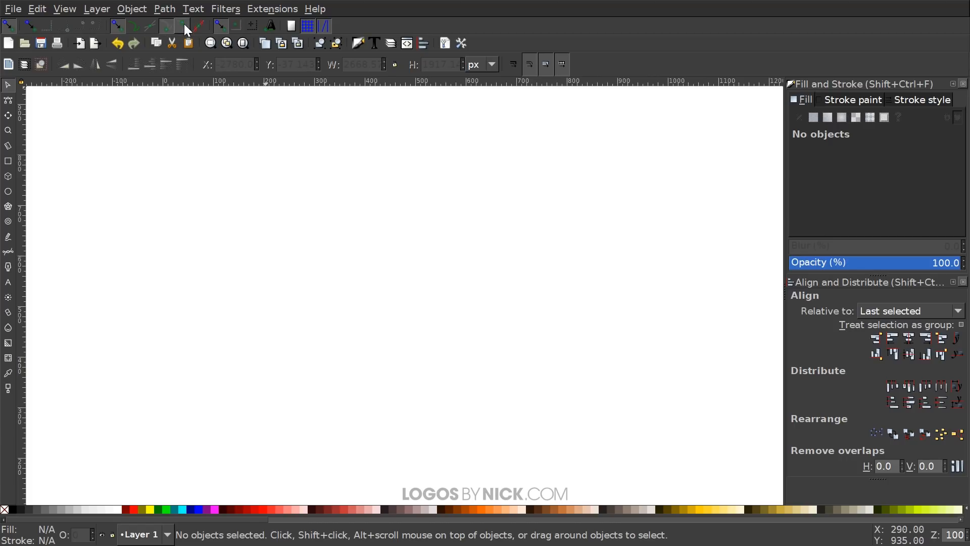
mouse_move(186, 42)
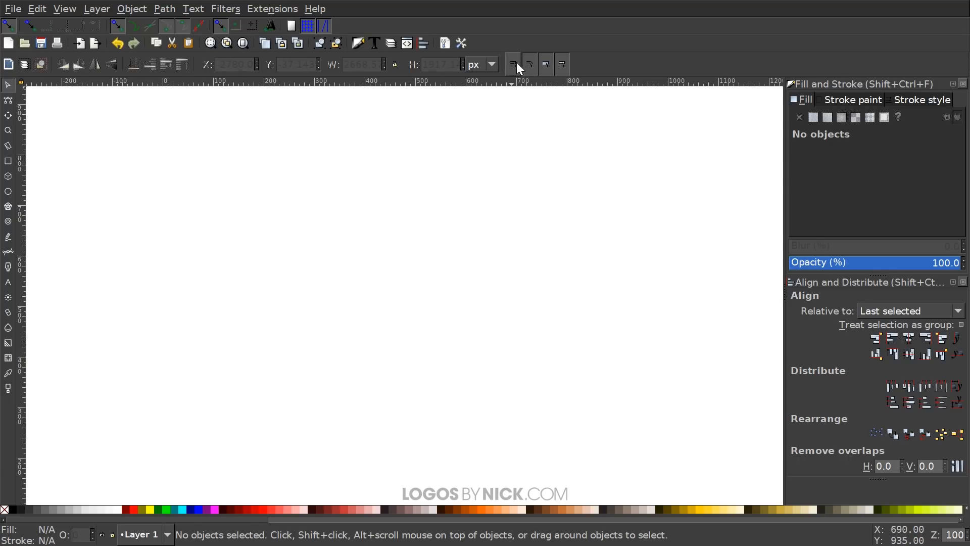
mouse_move(512, 64)
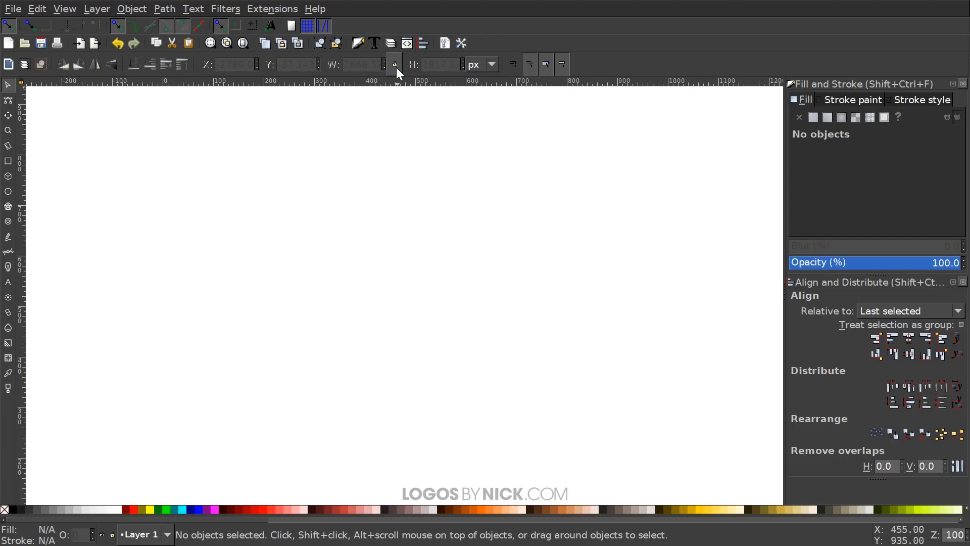
mouse_move(394, 64)
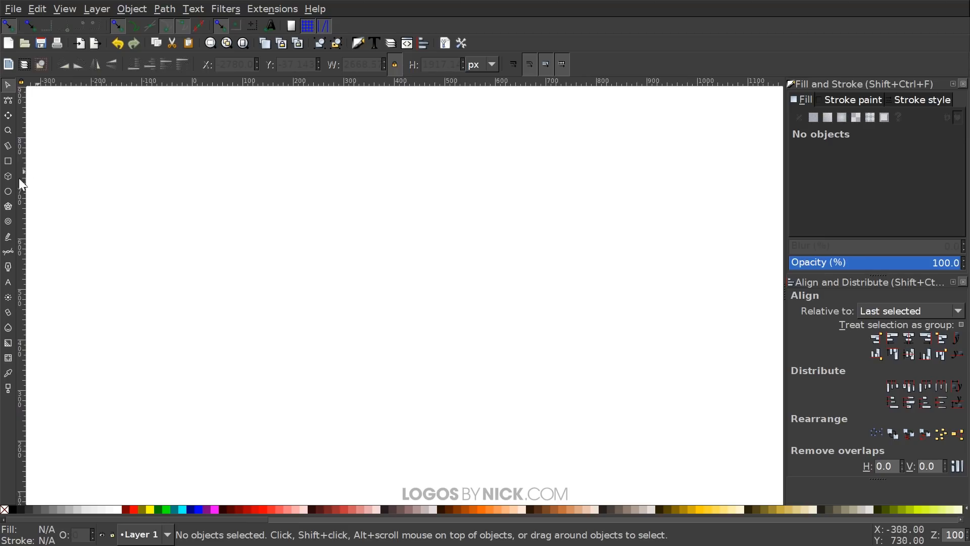
Step: Draw a circle near the page centre with no fill and a 100 px black stroke
click(8, 191)
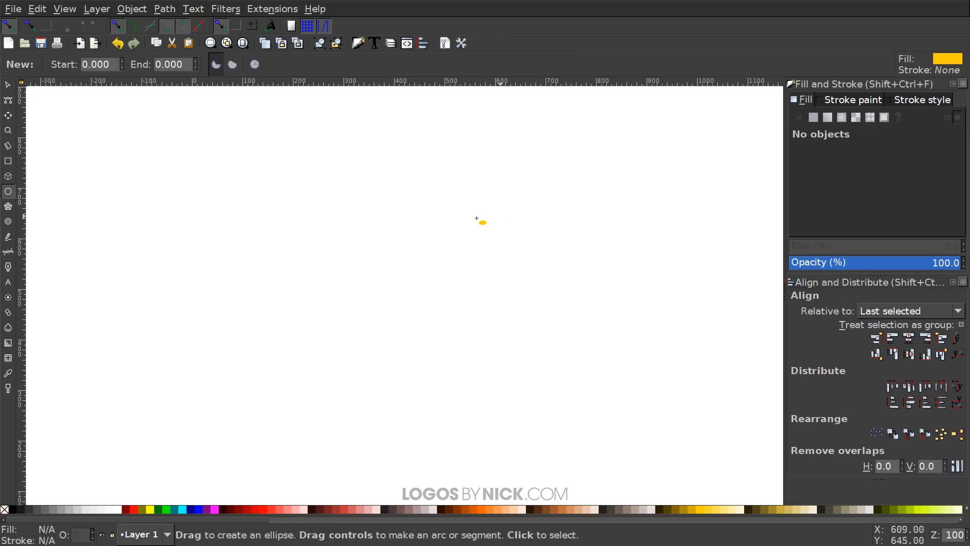
mouse_move(387, 256)
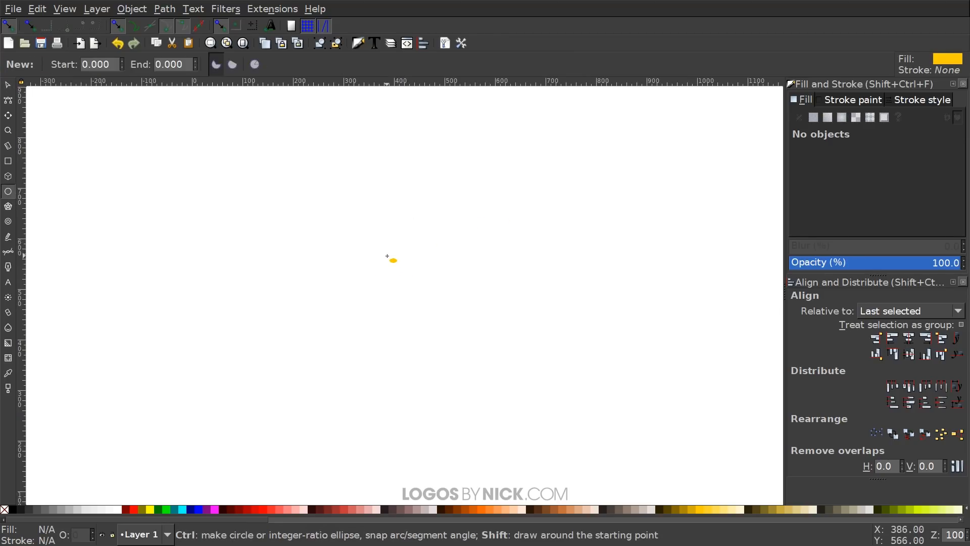
drag(387, 259, 500, 364)
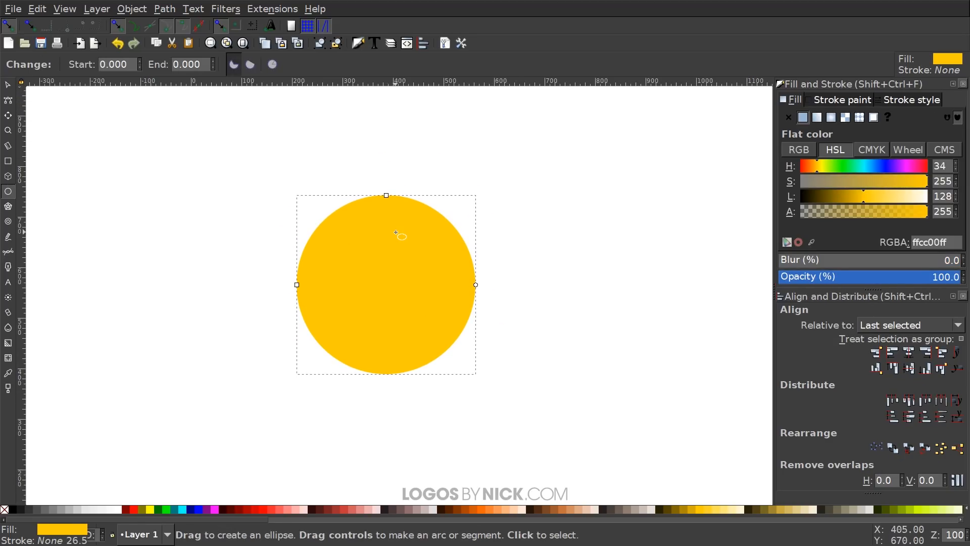
mouse_move(164, 12)
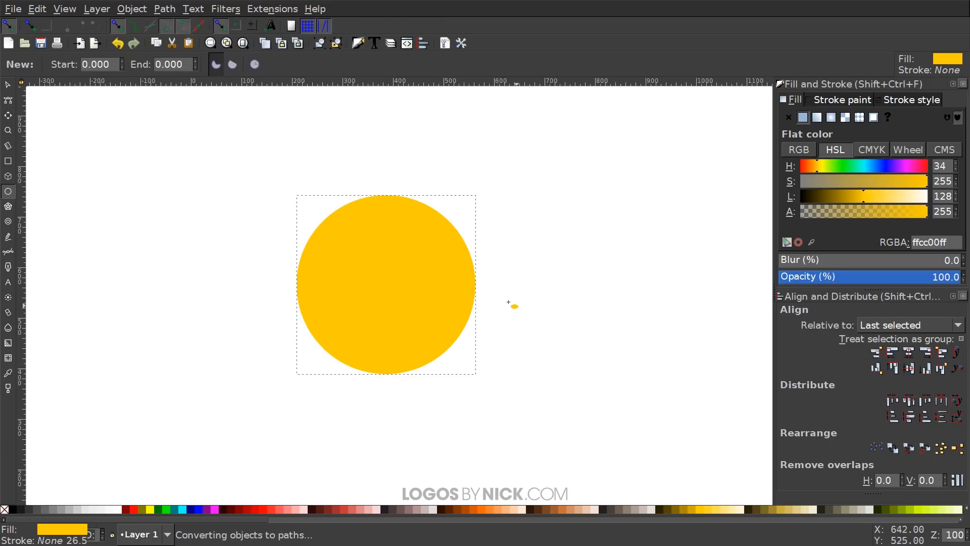
mouse_move(388, 187)
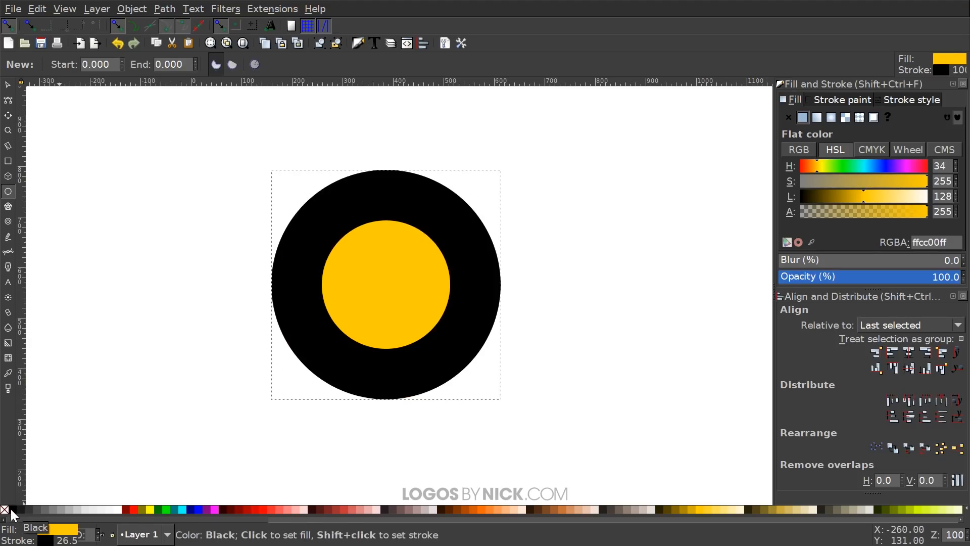
click(5, 508)
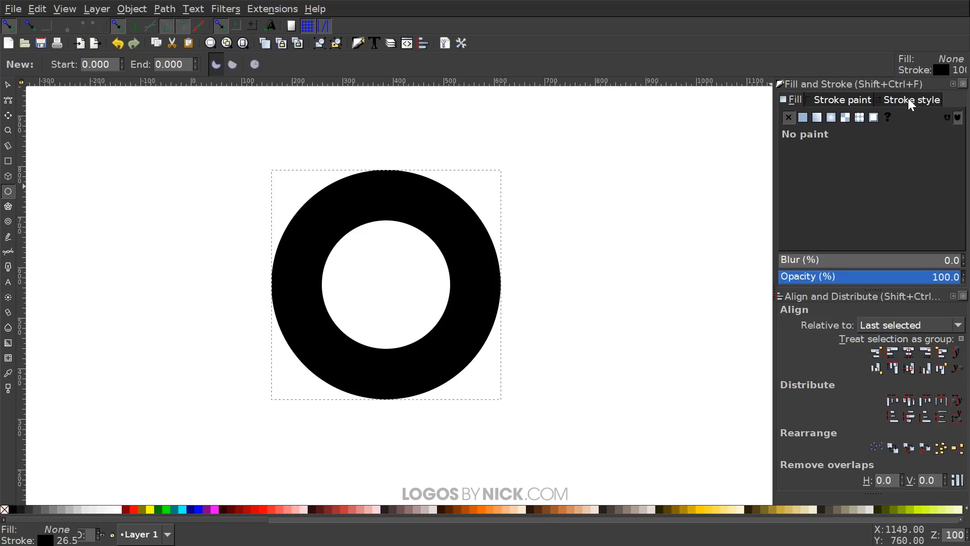
click(910, 100)
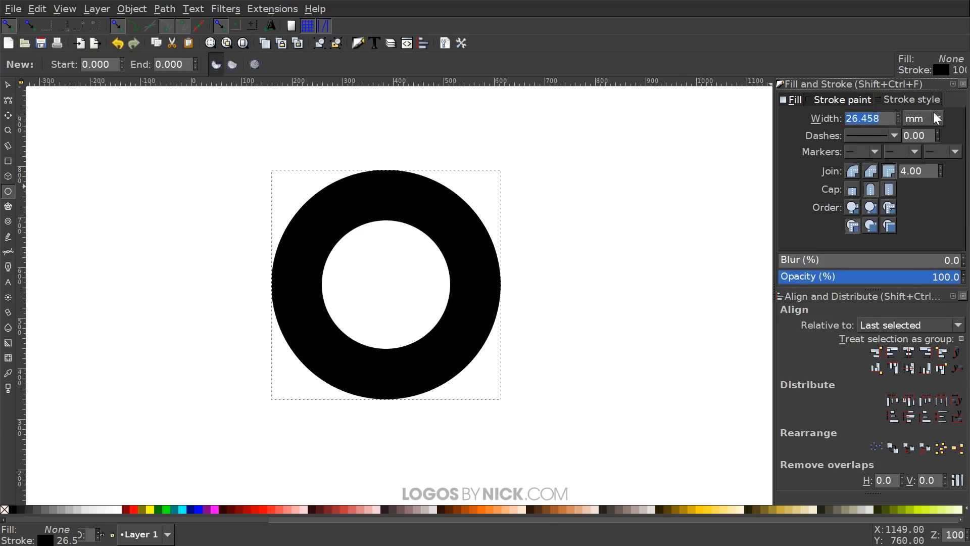
click(936, 118)
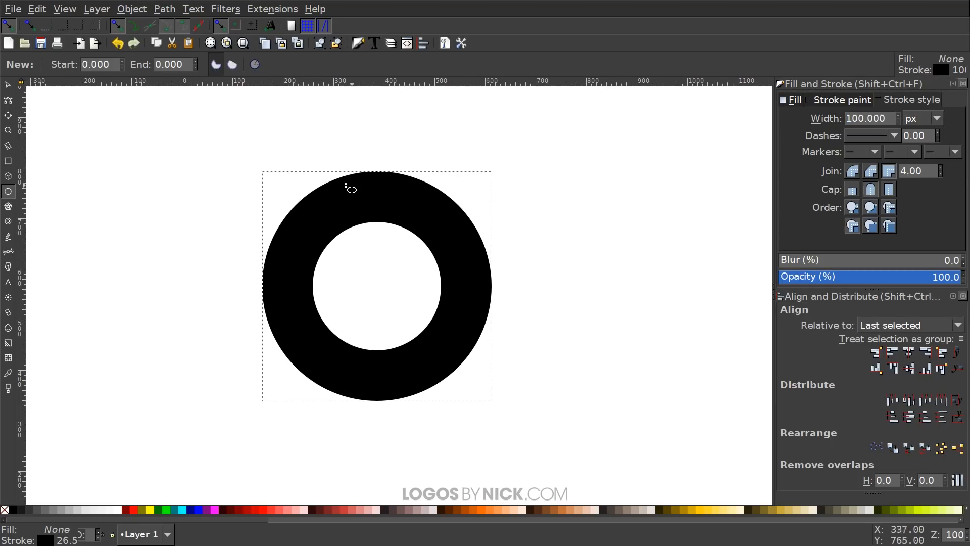
mouse_move(8, 85)
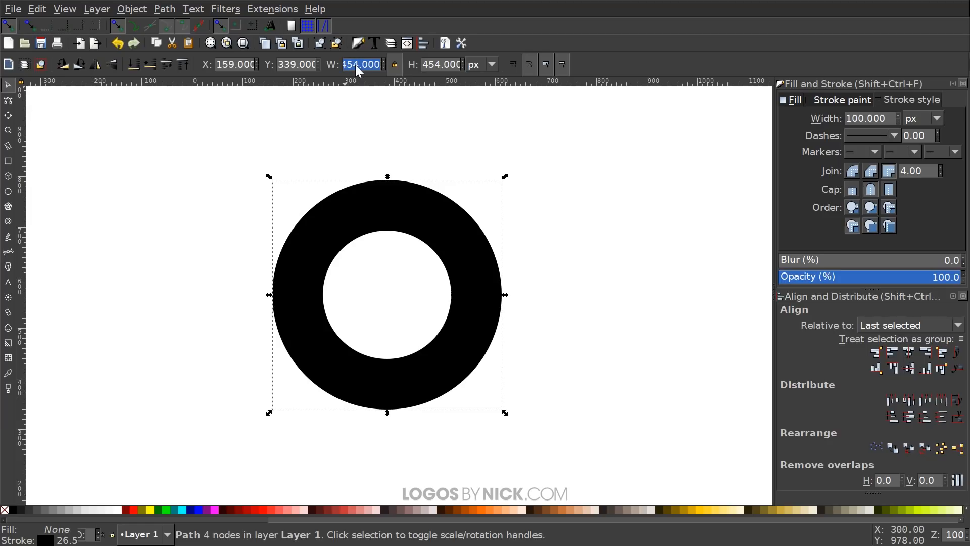
Step: Add larger copies of the ring (sizes 300 … 1100) centred on the same point
text(300)
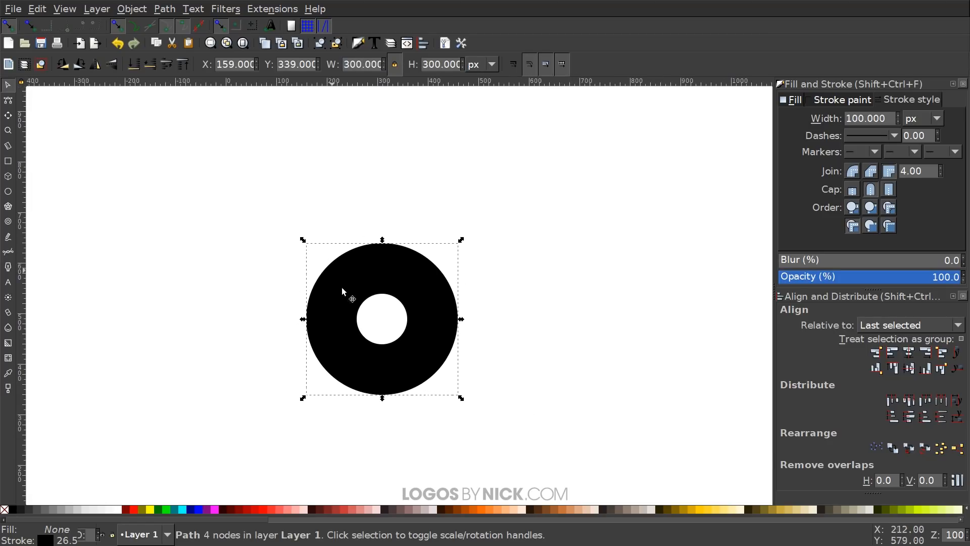
mouse_move(568, 228)
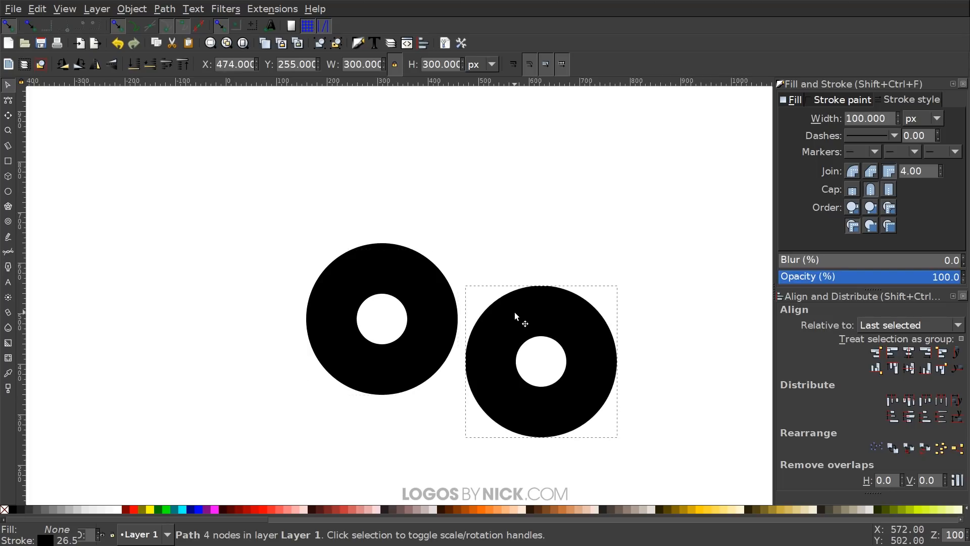
drag(542, 362, 403, 327)
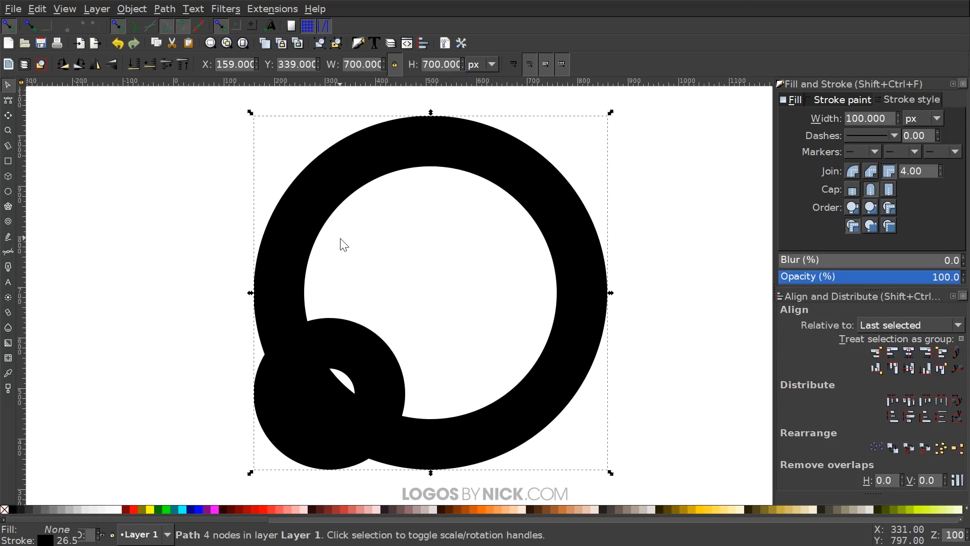
mouse_move(467, 256)
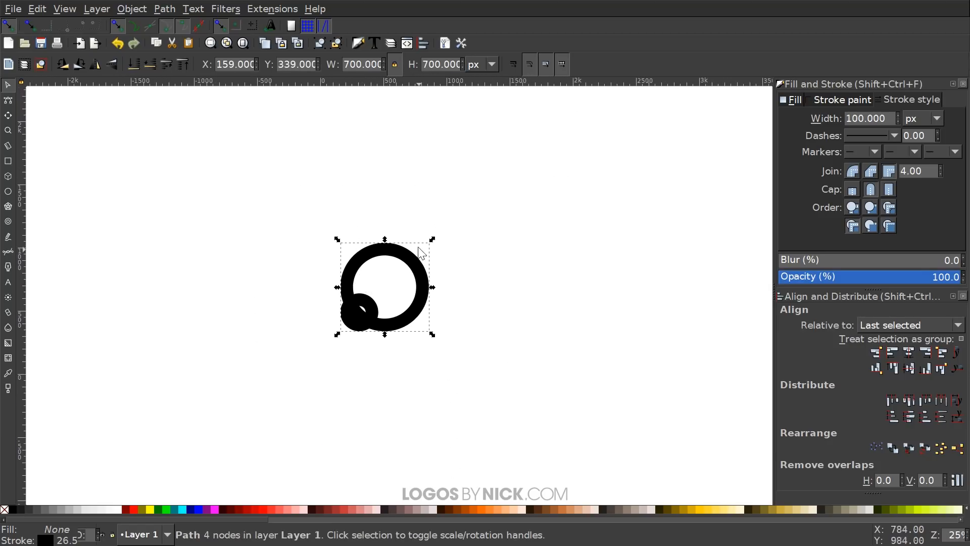
mouse_move(616, 208)
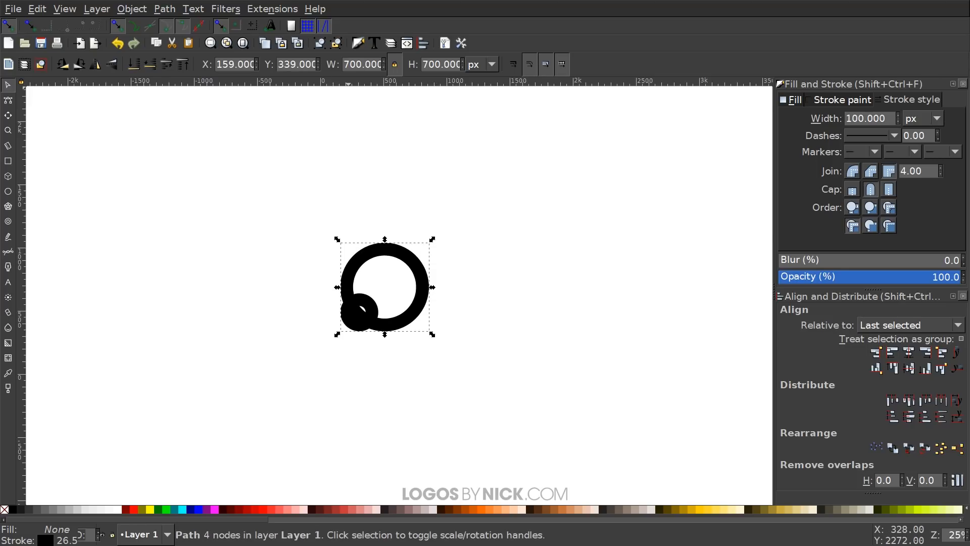
mouse_move(364, 64)
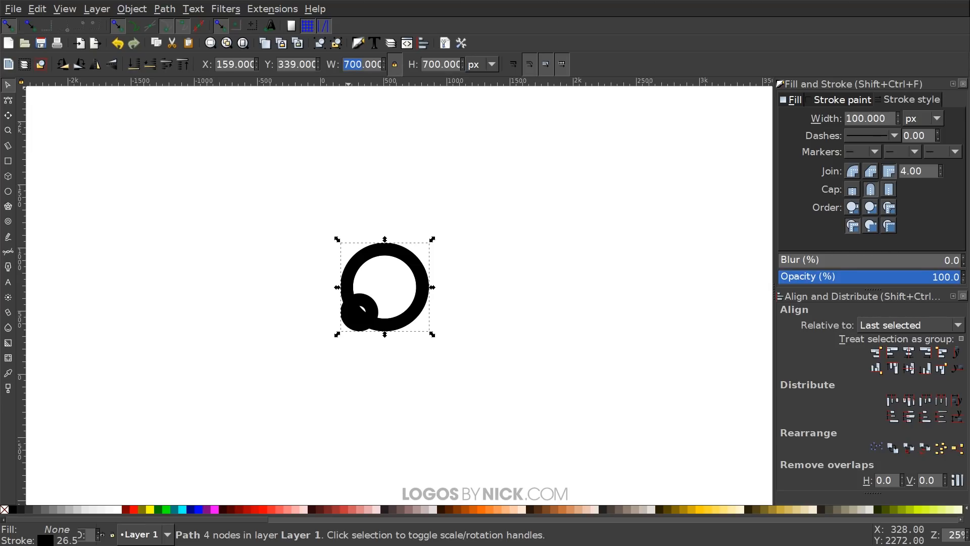
text(1100)
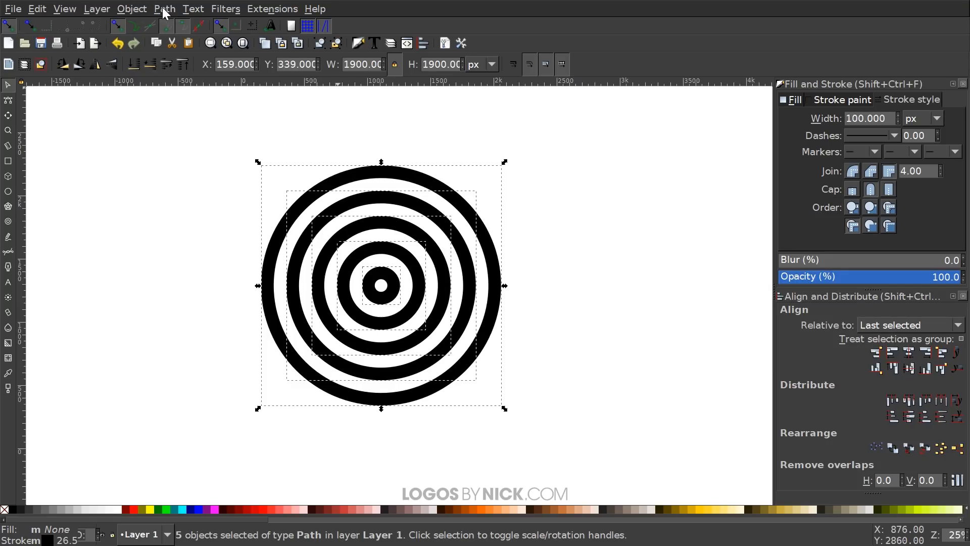
Step: Convert the ring strokes into one filled path and show its nodes
click(163, 9)
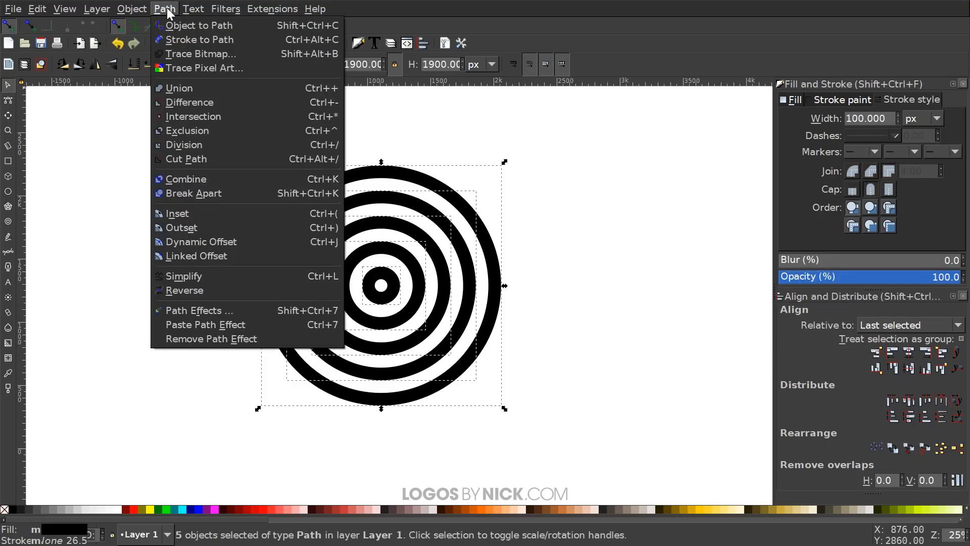
click(178, 87)
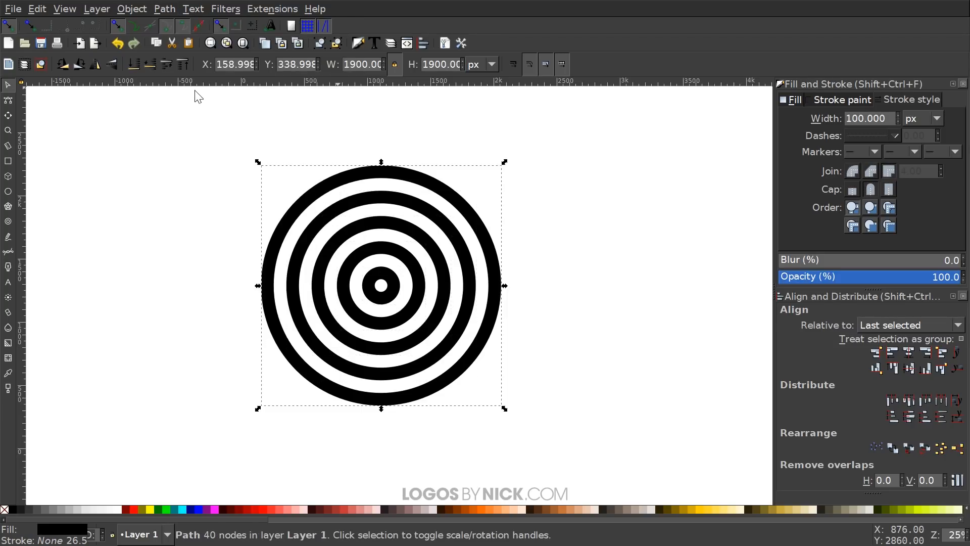
mouse_move(52, 126)
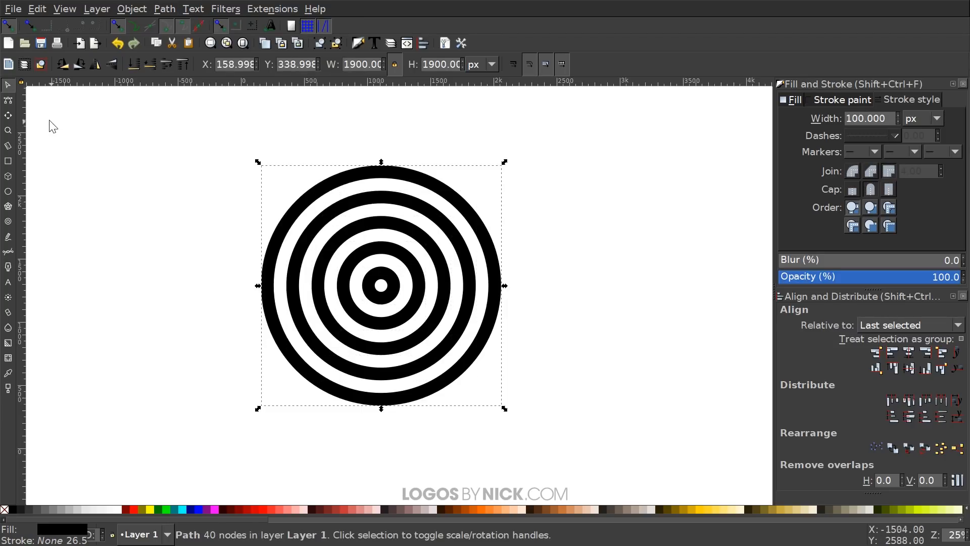
click(9, 101)
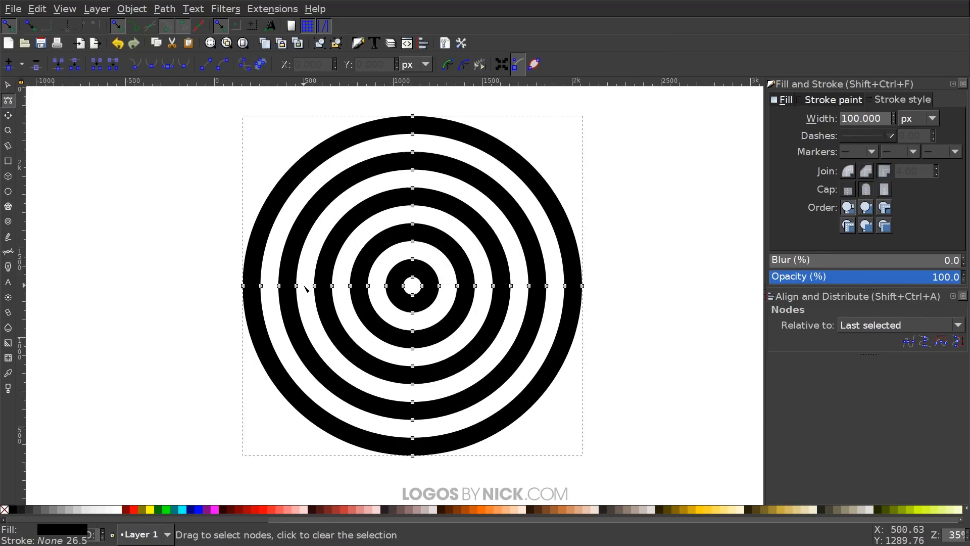
mouse_move(226, 247)
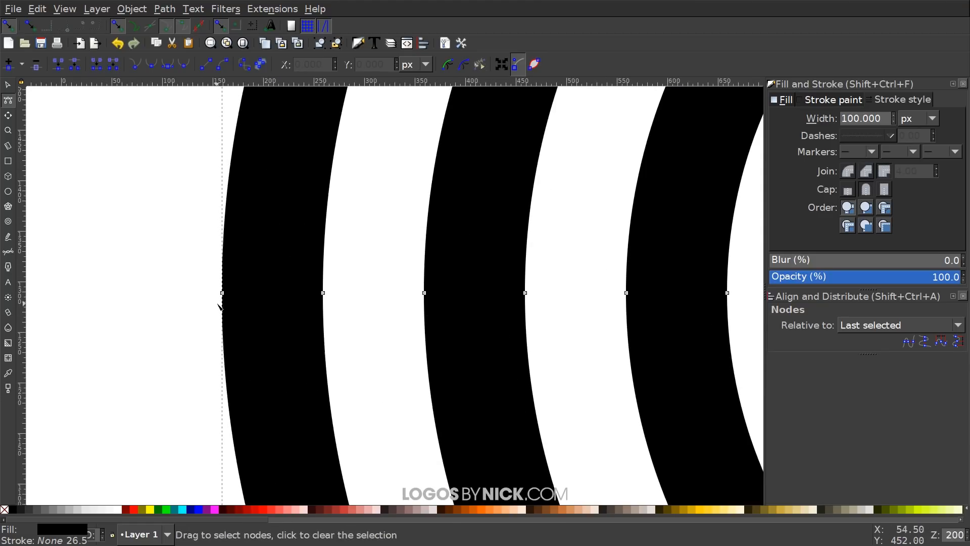
mouse_move(344, 308)
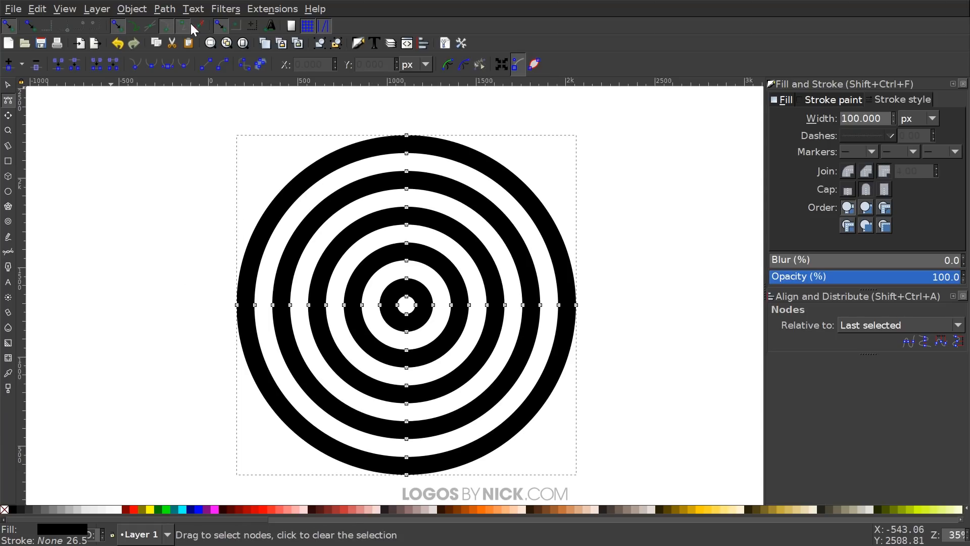
mouse_move(206, 26)
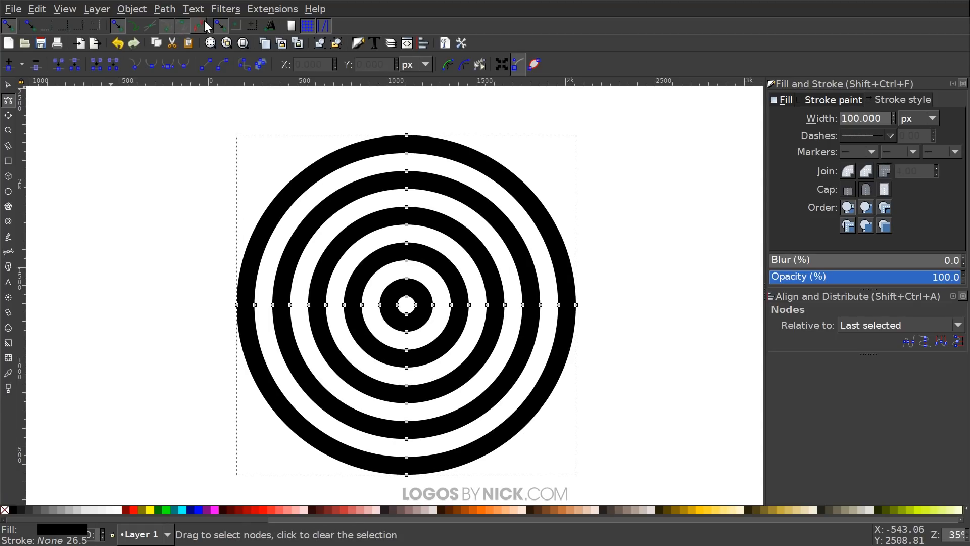
mouse_move(266, 320)
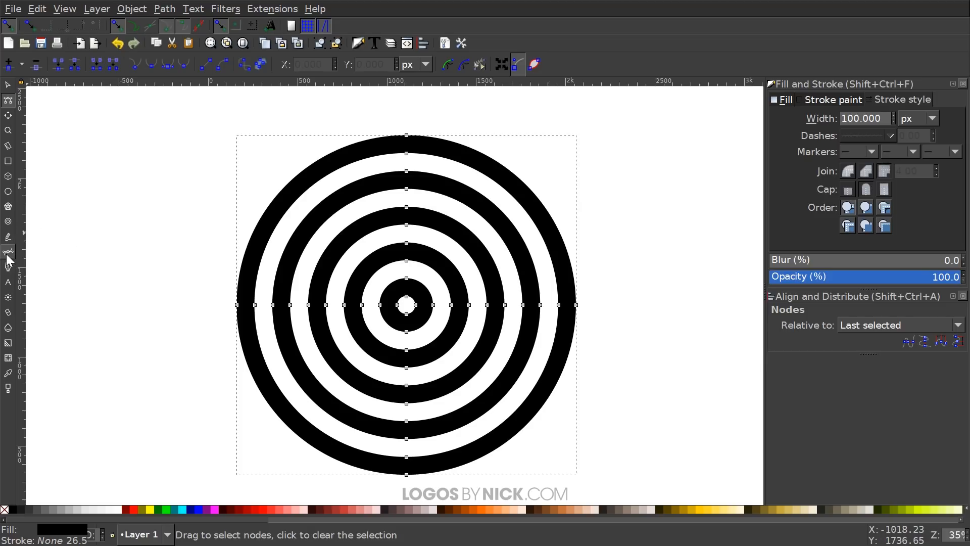
mouse_move(8, 253)
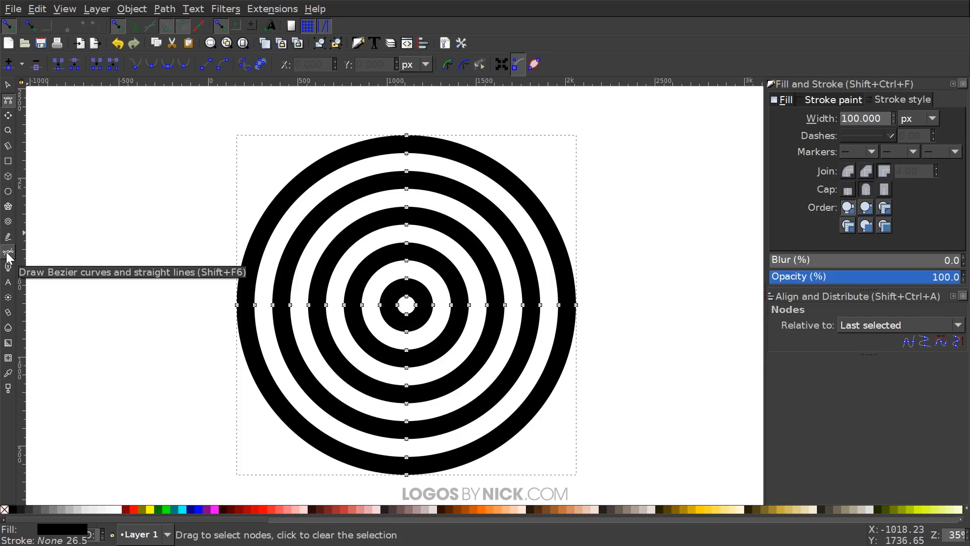
Step: Draw a straight-segment path from the left edge through the centre up past the outer ring
click(8, 251)
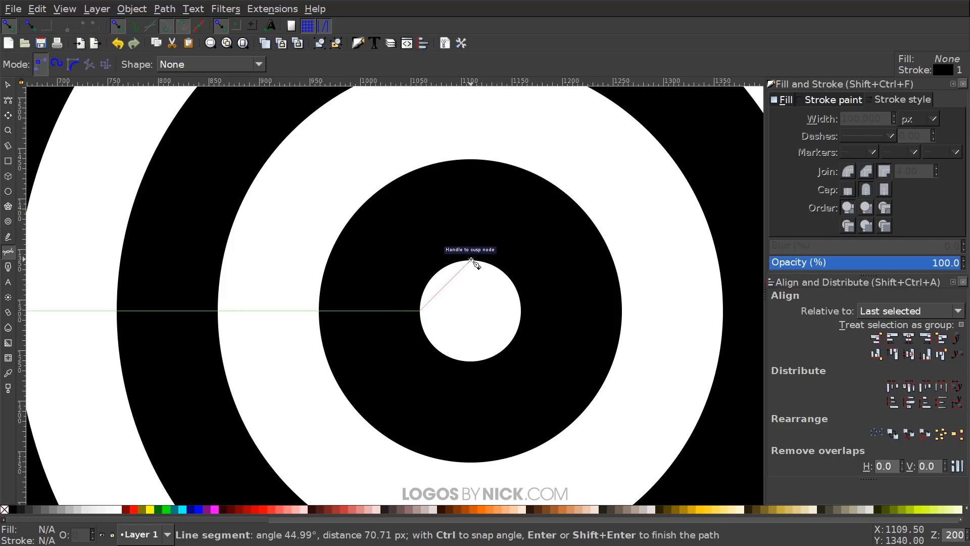
scroll(down, 3)
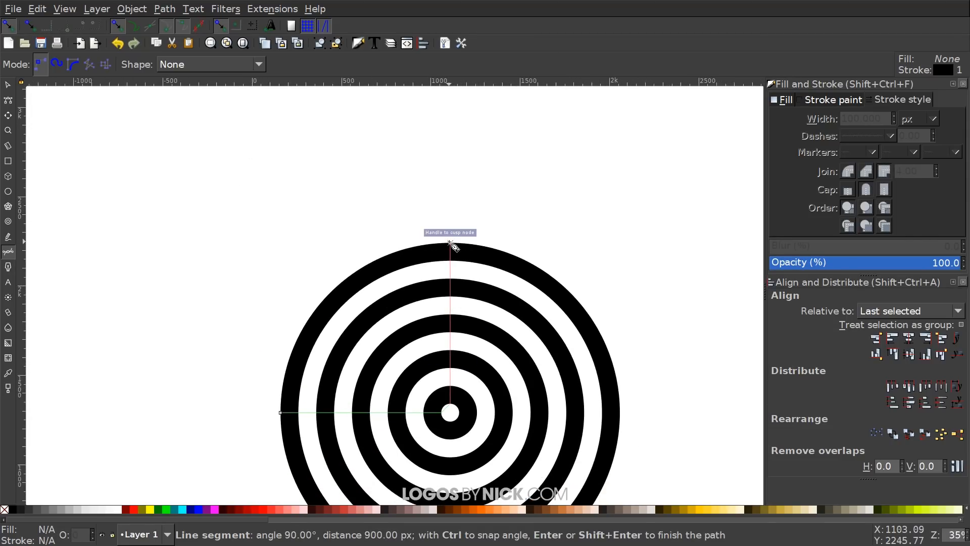
drag(449, 244, 334, 127)
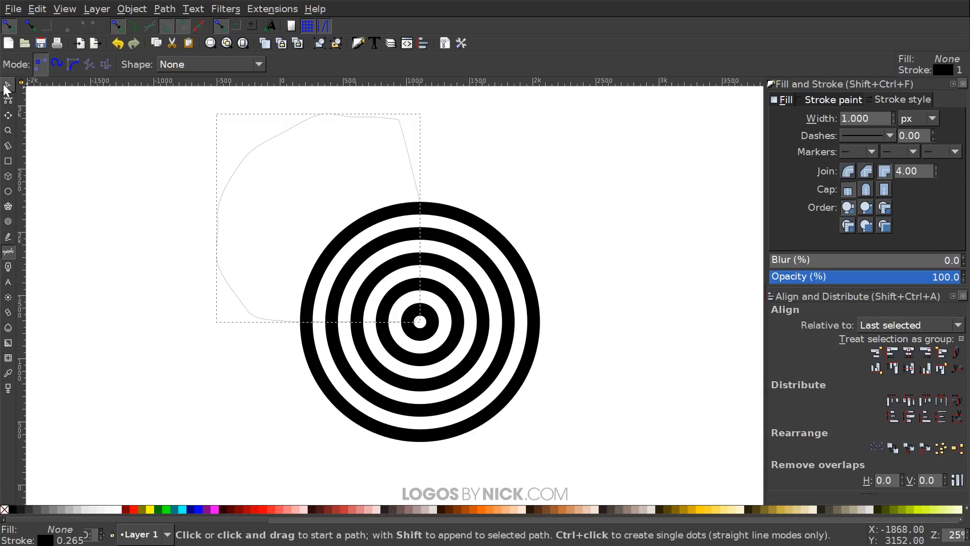
Step: Keep only the top-left ring quarter and lower its opacity to about 52%
click(8, 85)
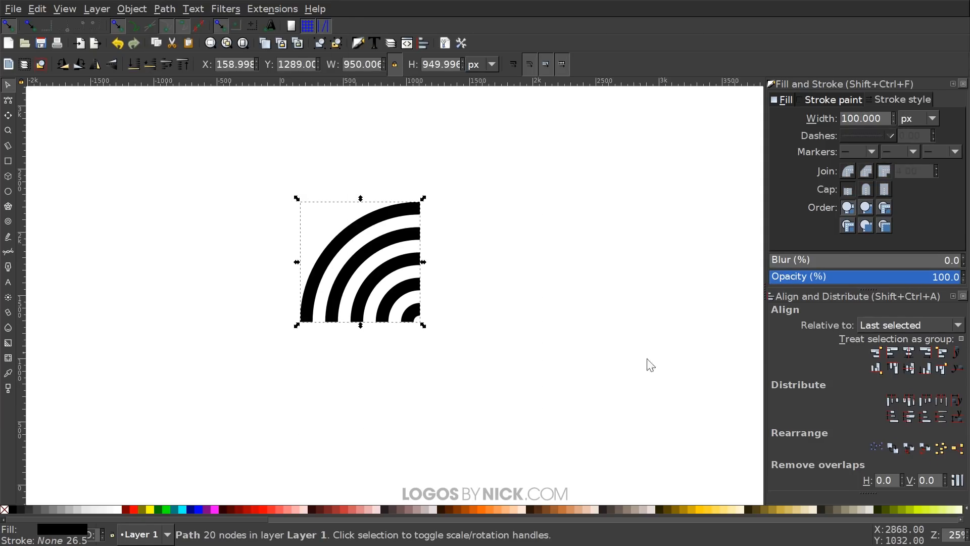
mouse_move(334, 278)
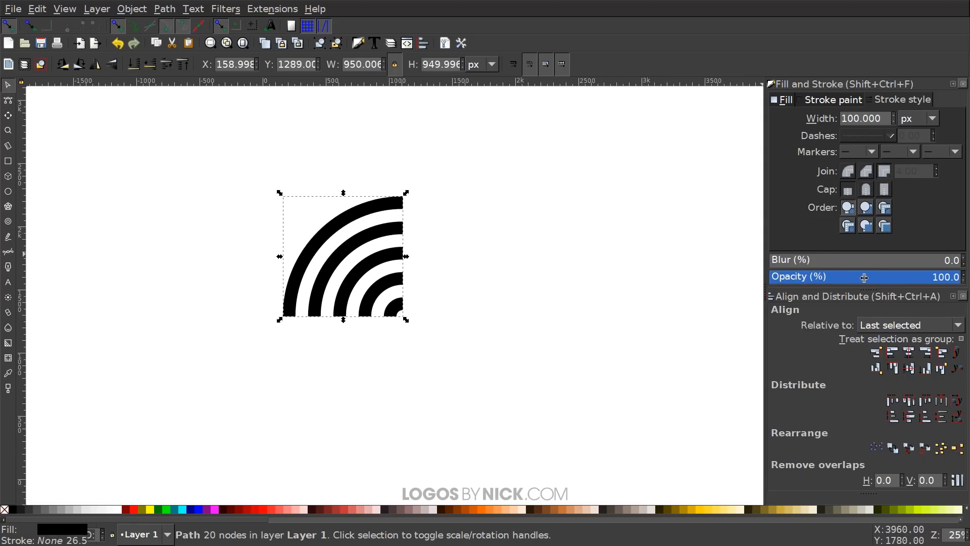
drag(866, 276, 868, 277)
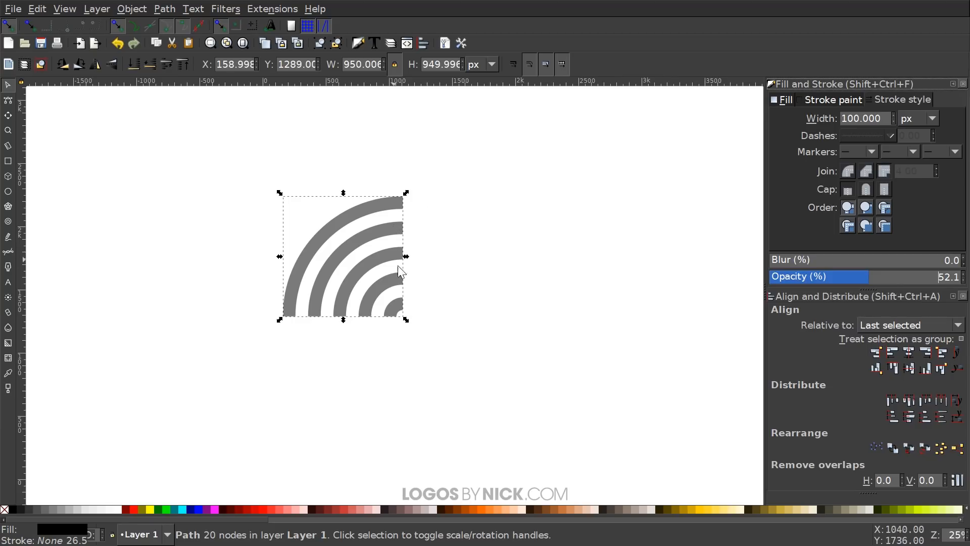
mouse_move(463, 252)
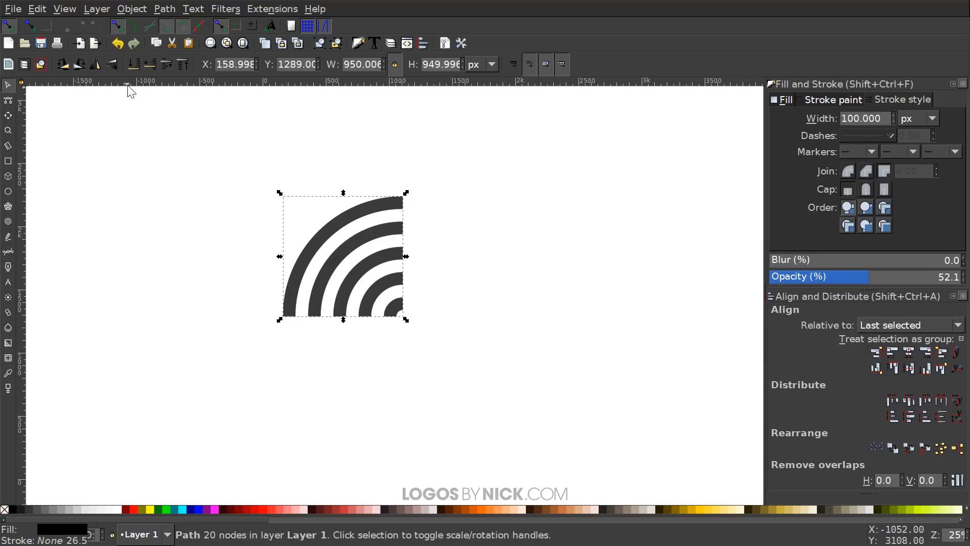
mouse_move(95, 64)
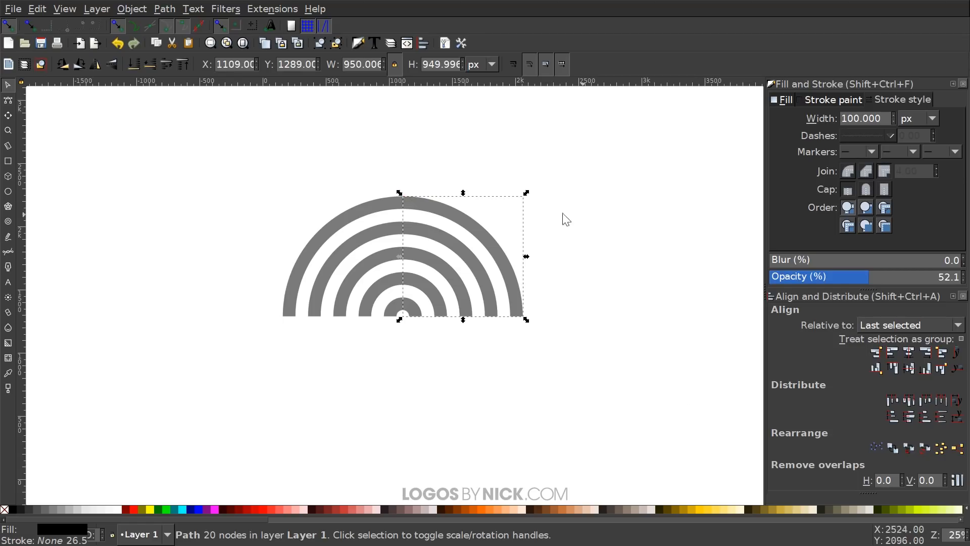
mouse_move(569, 246)
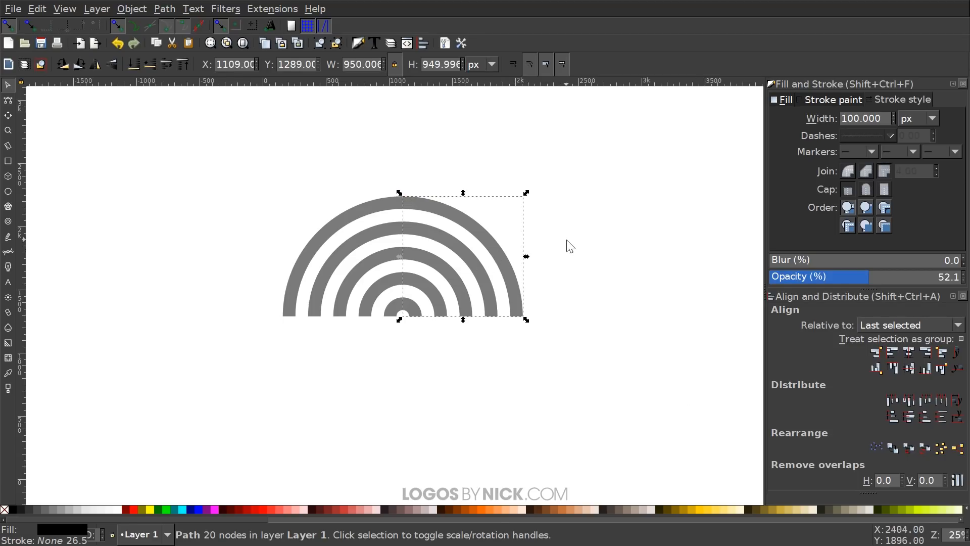
Step: Duplicate the quarter, flip it vertically and move it so the bands join into an S-wave
click(96, 65)
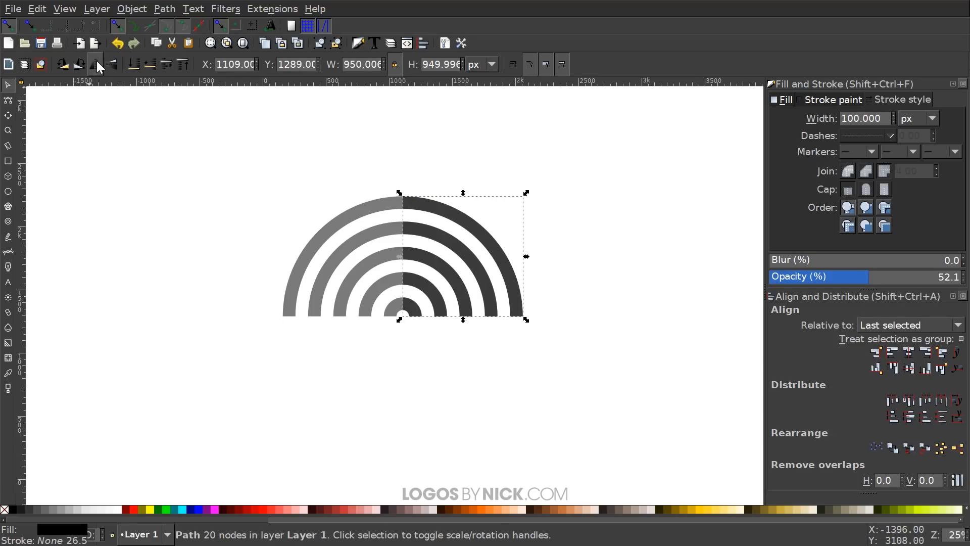
click(111, 63)
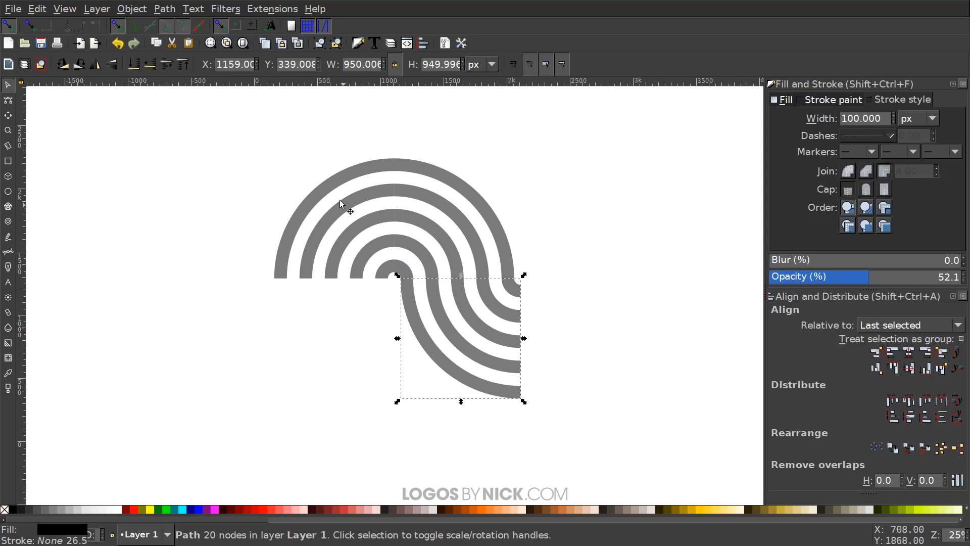
drag(459, 338, 335, 218)
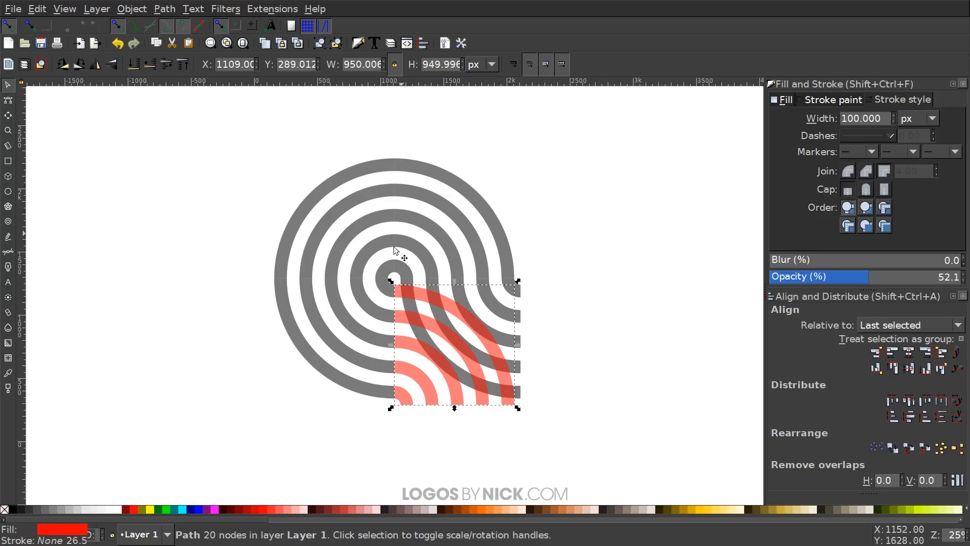
mouse_move(486, 395)
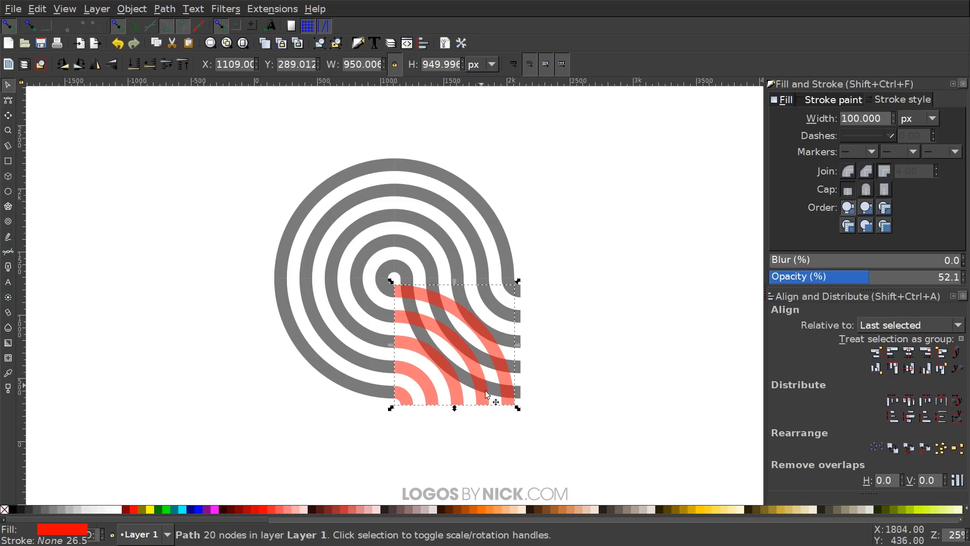
mouse_move(473, 399)
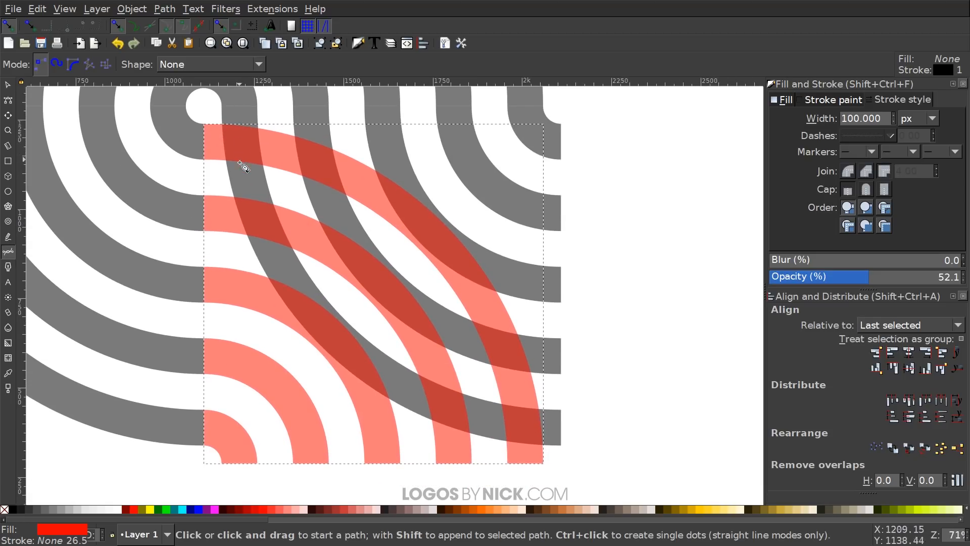
mouse_move(569, 432)
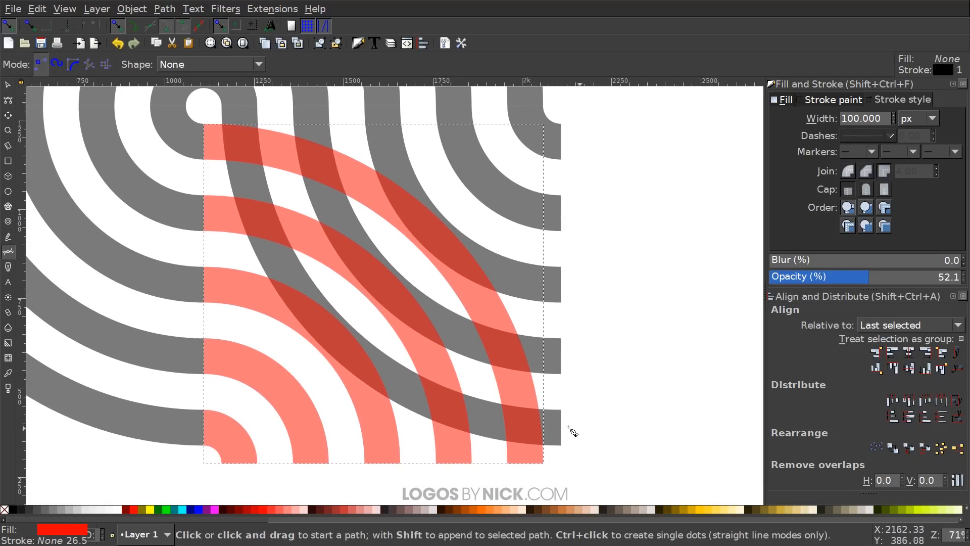
mouse_move(248, 152)
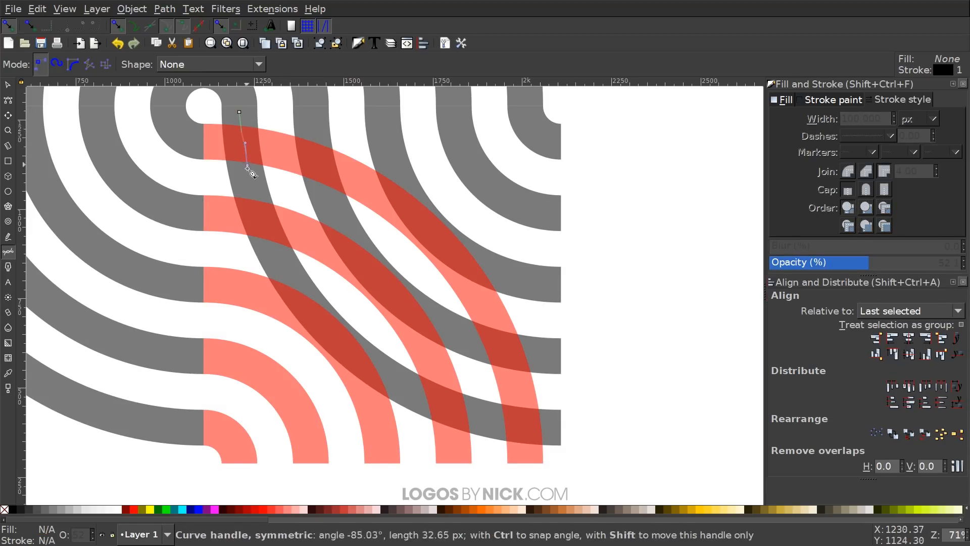
Step: Shape a curved closed outline through the overlapping arcs and select it with the arc pattern
drag(248, 170, 374, 374)
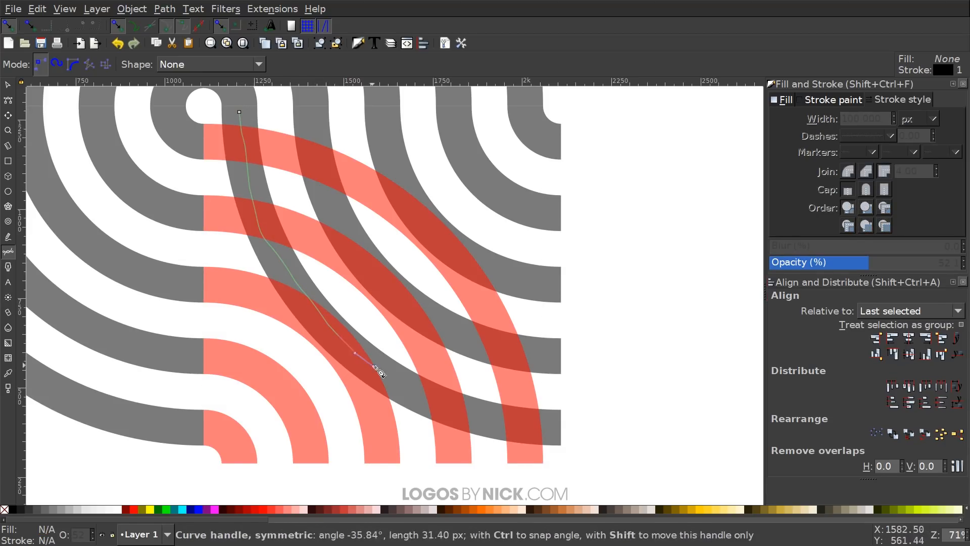
drag(354, 353, 600, 197)
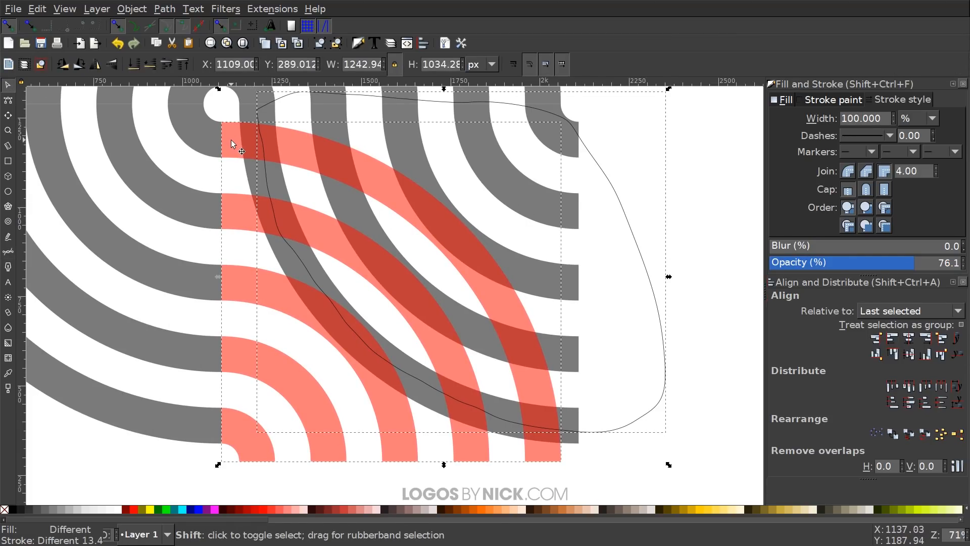
click(164, 9)
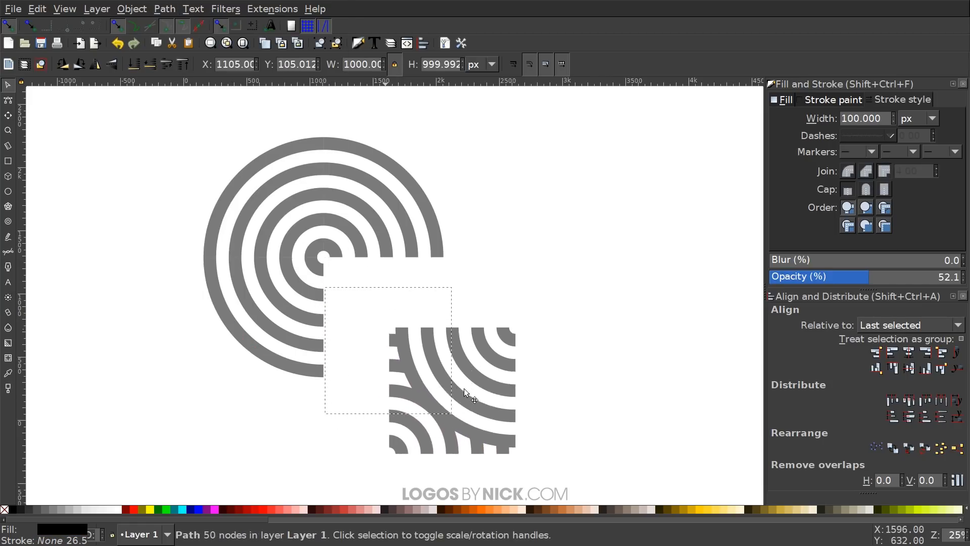
Step: Drag the square arc tile away from the leftover concentric circles
drag(421, 390, 674, 254)
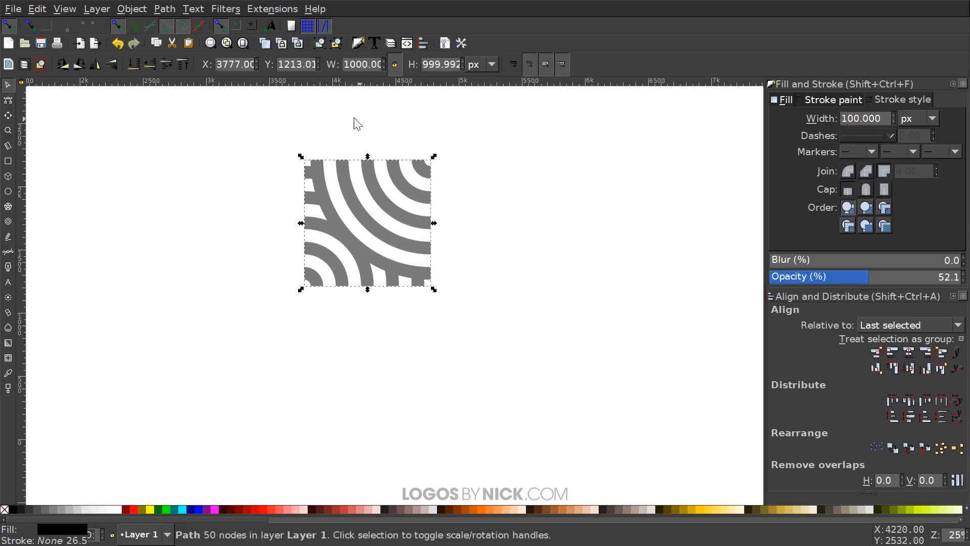
mouse_move(451, 190)
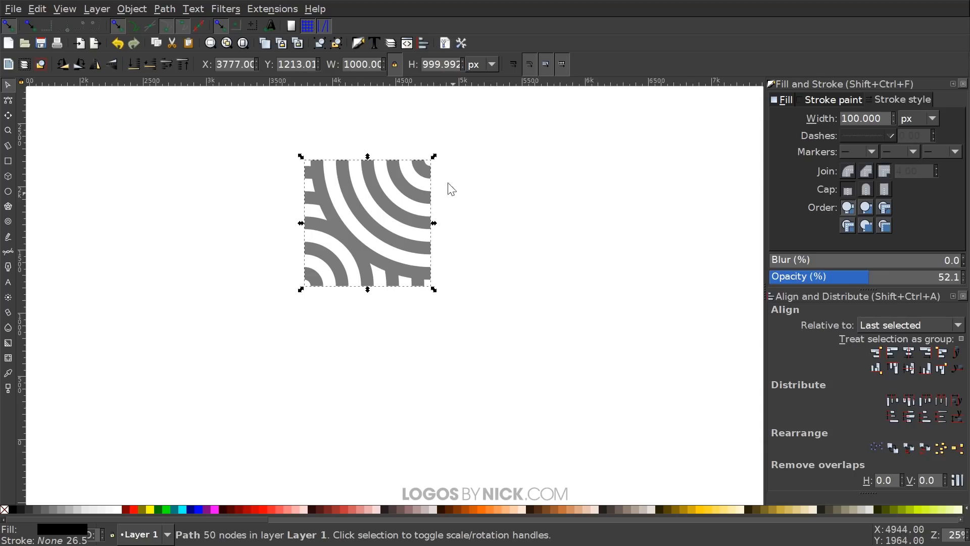
mouse_move(380, 212)
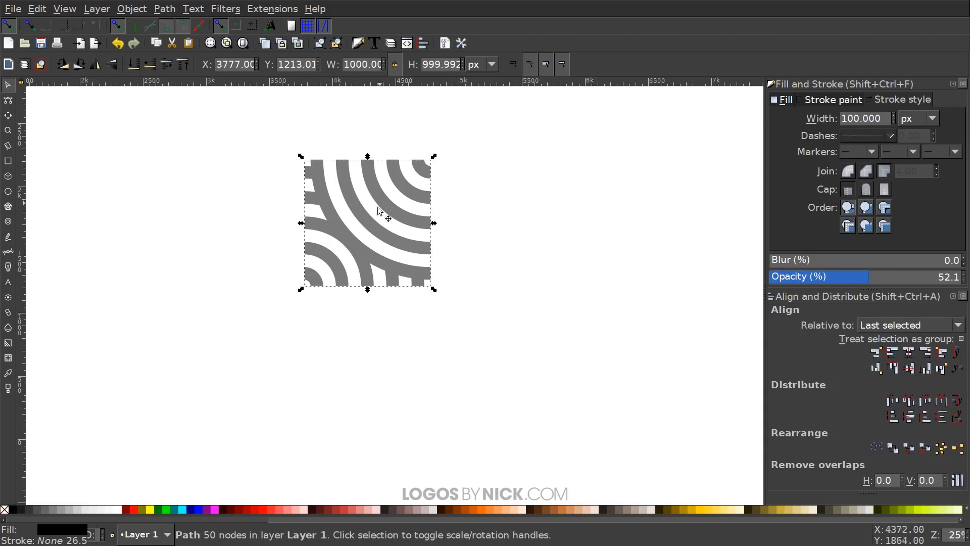
mouse_move(374, 224)
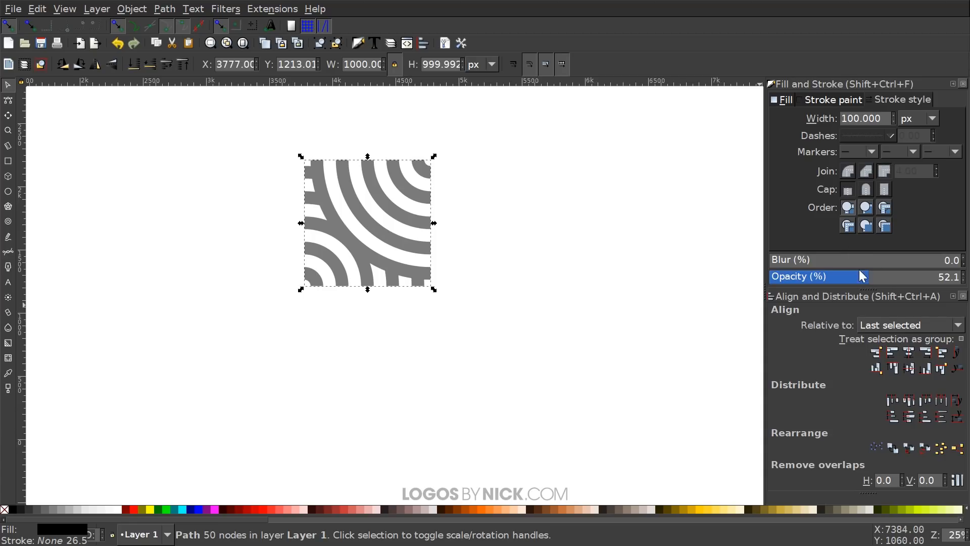
Step: Raise the arc tile's opacity to 100 so its bands show solid colour
drag(863, 277, 963, 277)
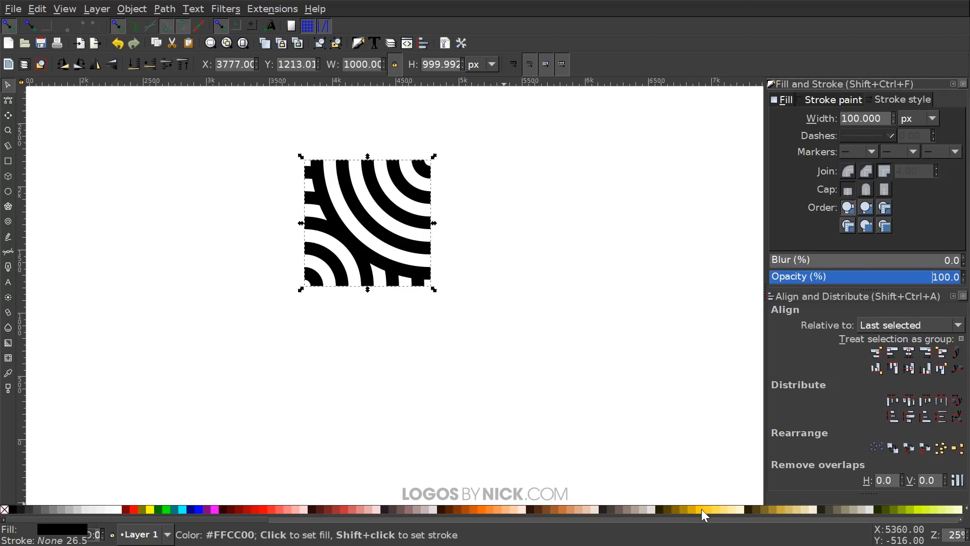
mouse_move(483, 508)
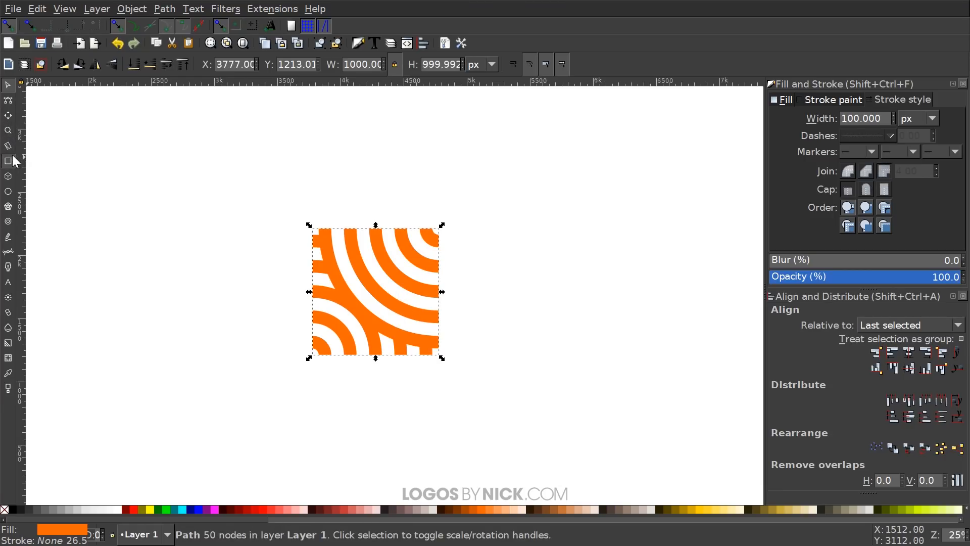
Step: Draw a large square beside the tile, remove its stroke and convert it to a path
drag(85, 139, 202, 274)
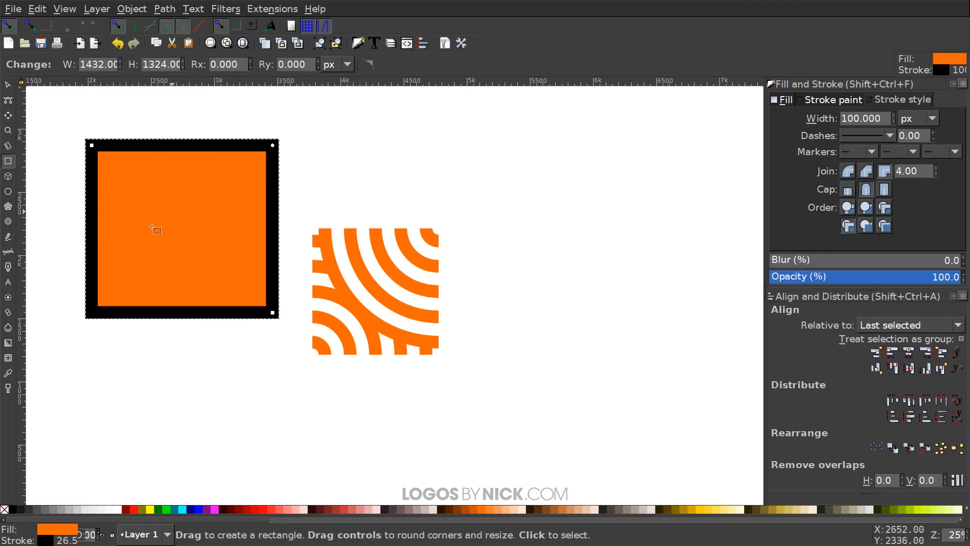
mouse_move(155, 229)
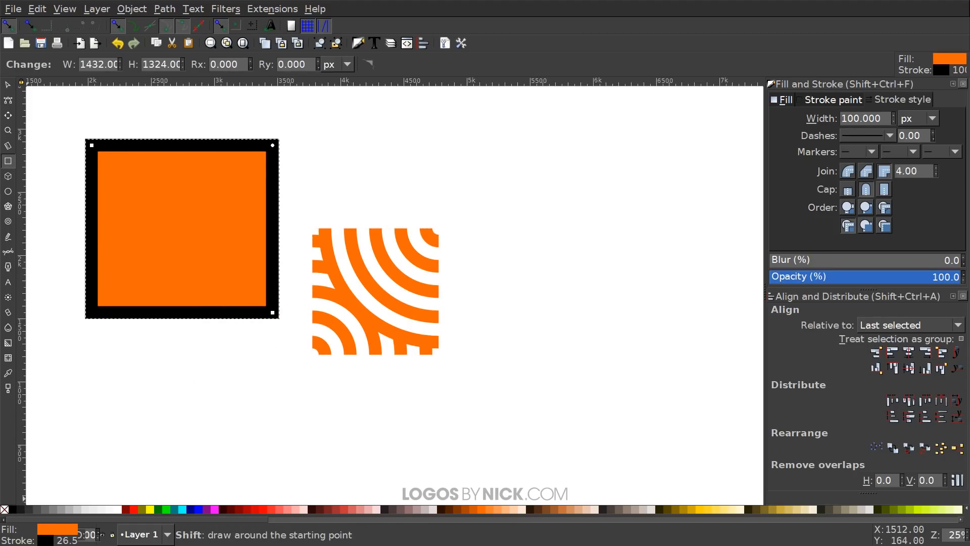
click(5, 509)
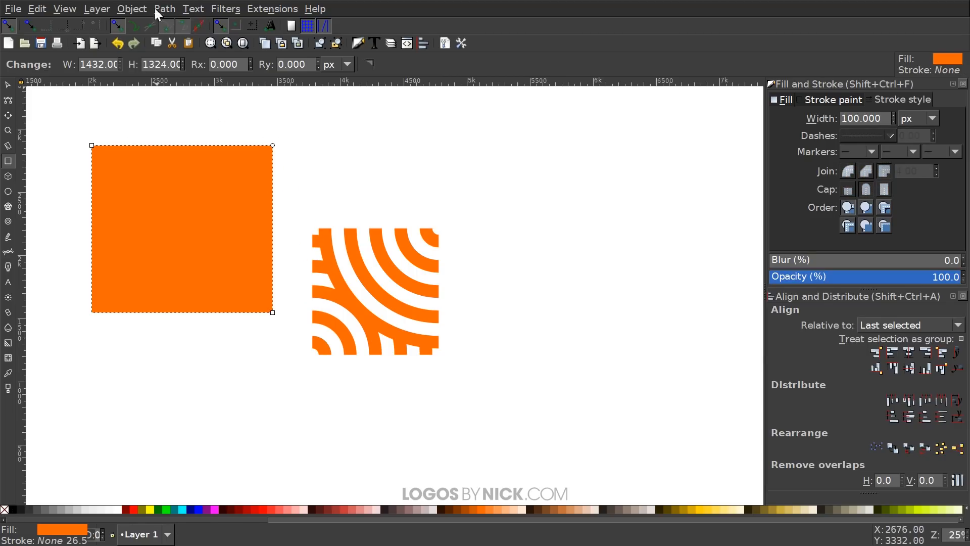
click(164, 9)
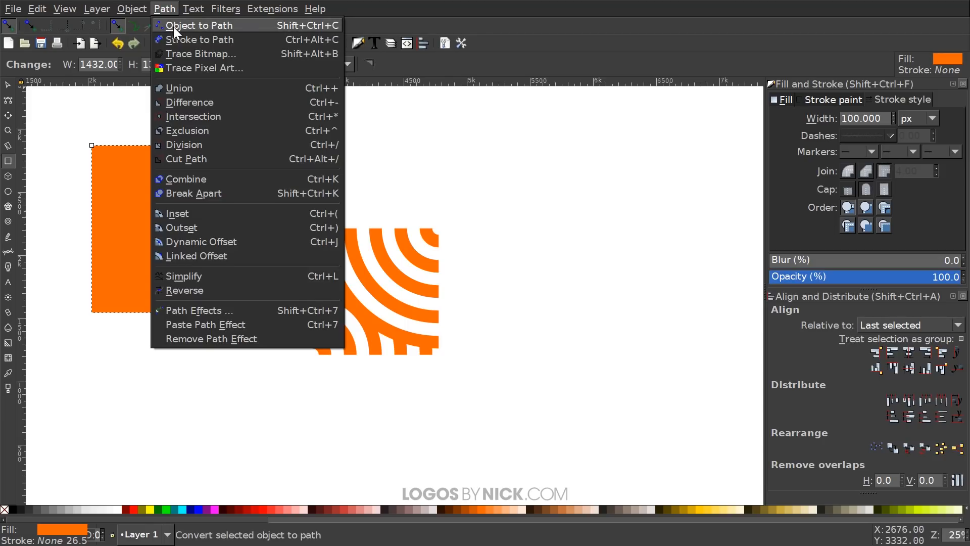
click(37, 9)
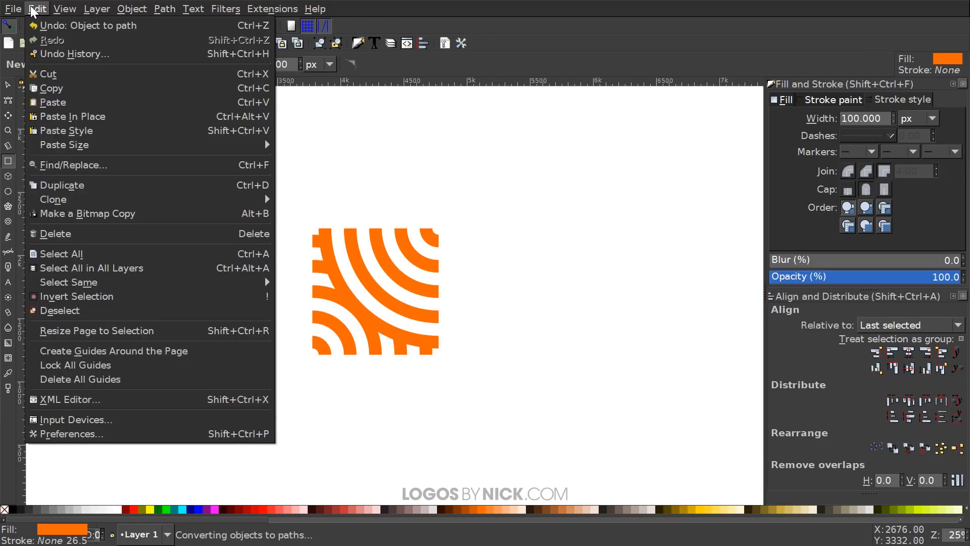
mouse_move(64, 145)
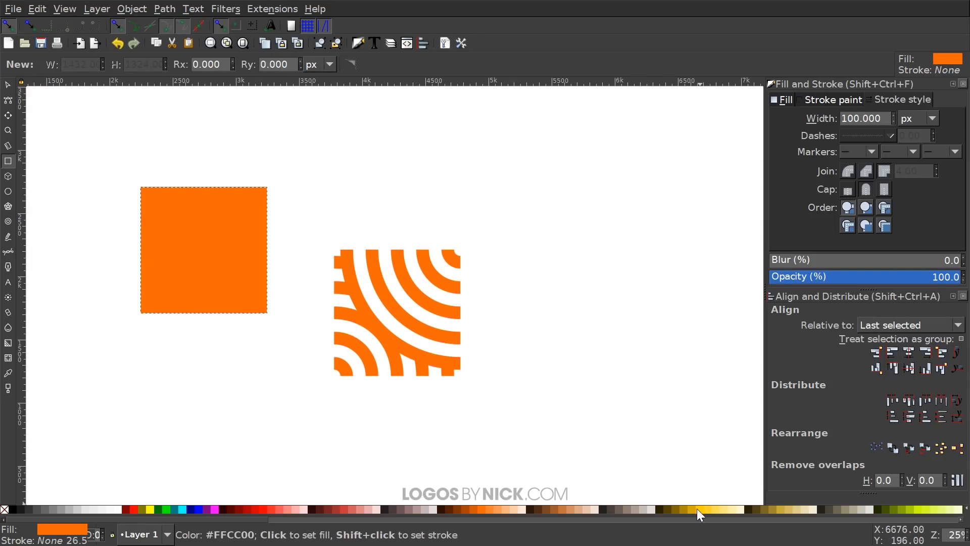
Step: Fill the new square with yellow and select it together with the orange tile
click(699, 509)
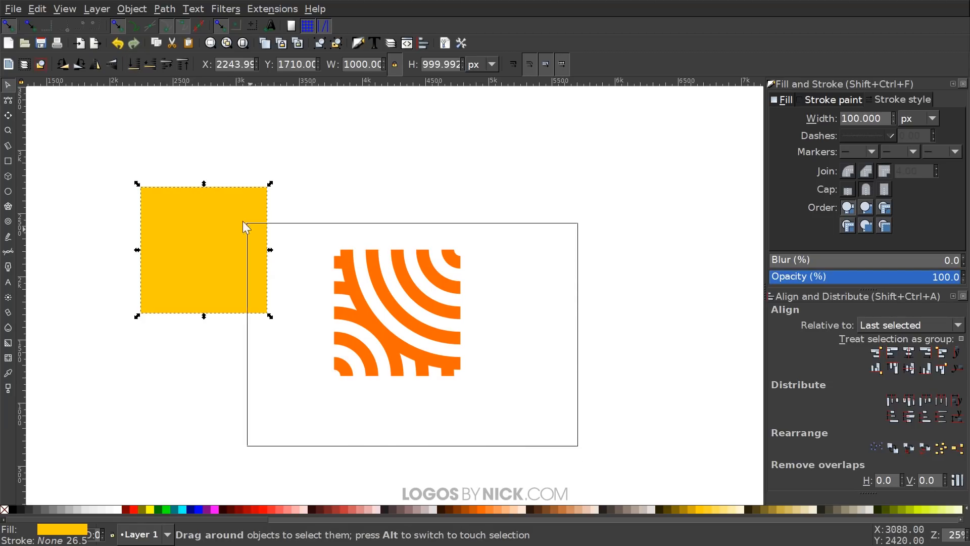
click(908, 368)
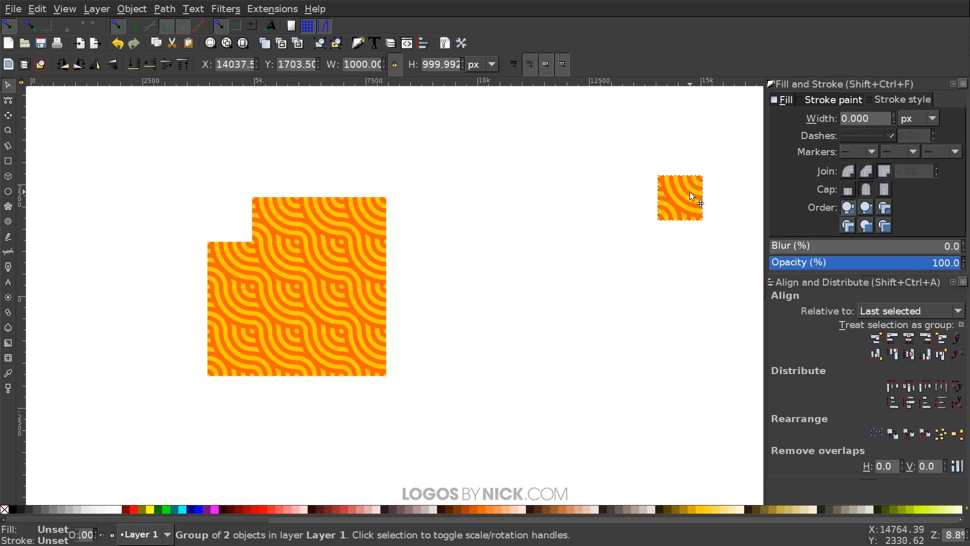
Step: Reach the Edit menu's clone commands for the grouped arc-and-square tile
click(36, 8)
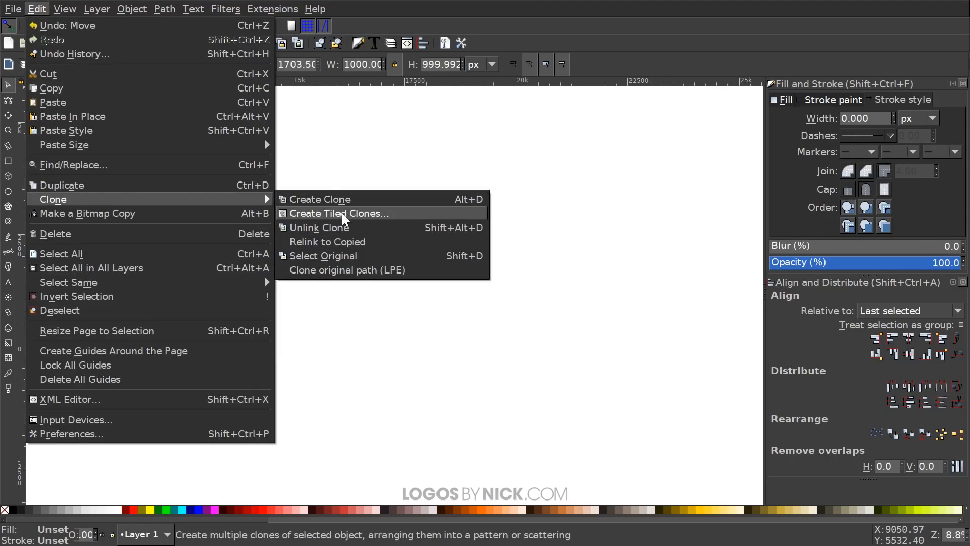
Step: Create tiled clones of the tile with P1 translation, 3 rows by 10 columns
click(337, 213)
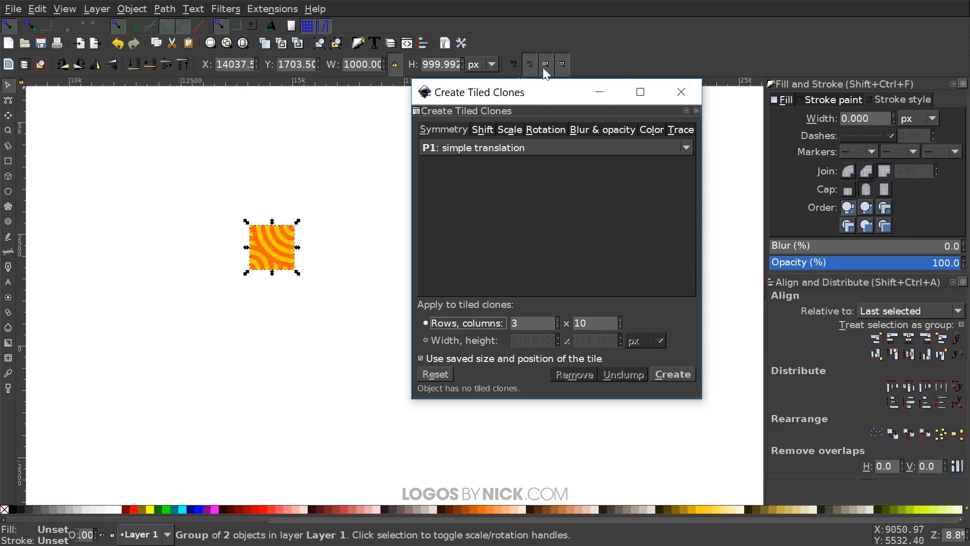
drag(473, 92, 668, 86)
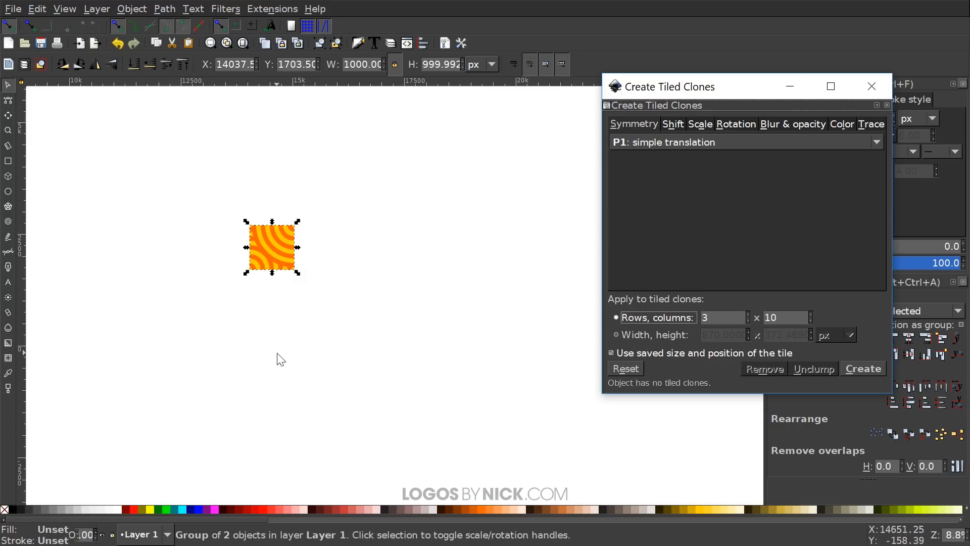
mouse_move(599, 229)
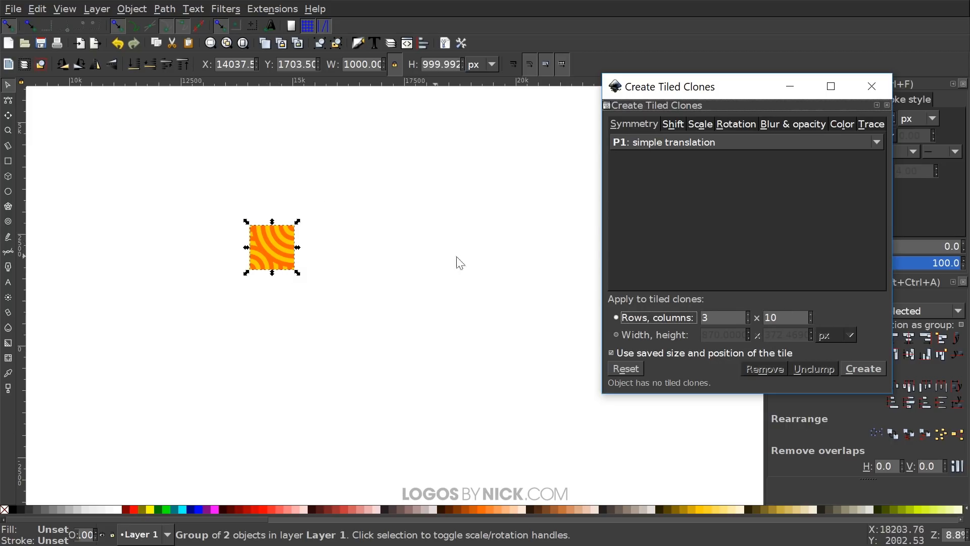
click(720, 316)
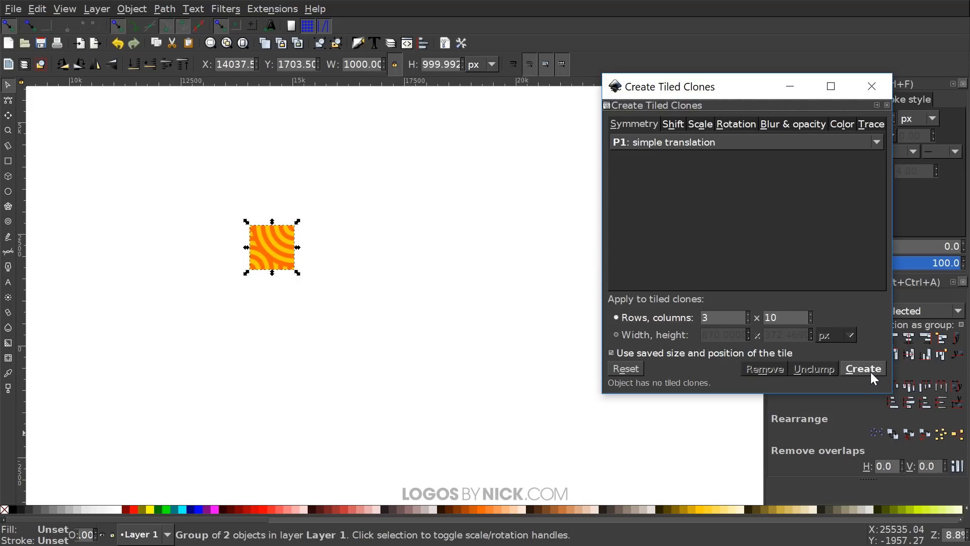
click(862, 368)
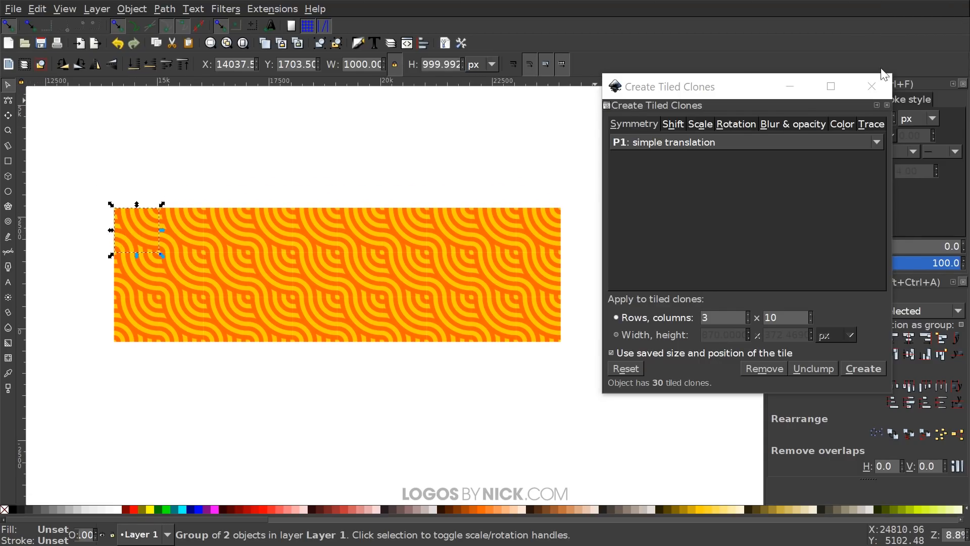
click(871, 86)
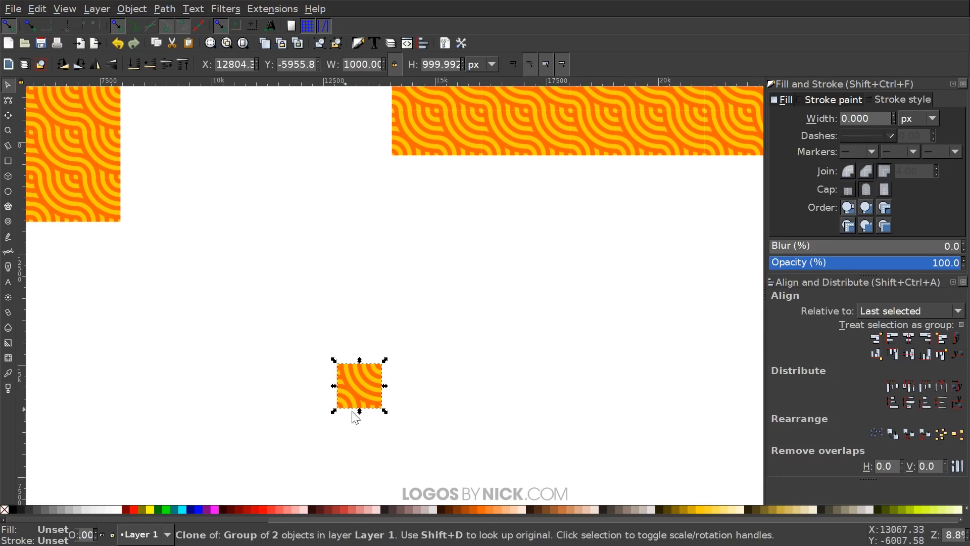
Step: Drag one clone away from the 3×10 strip
drag(358, 385, 428, 294)
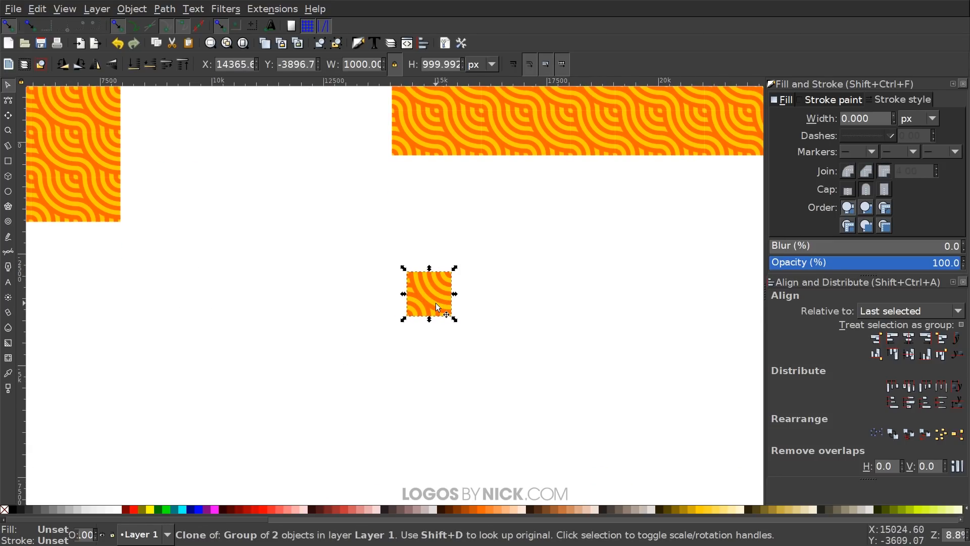